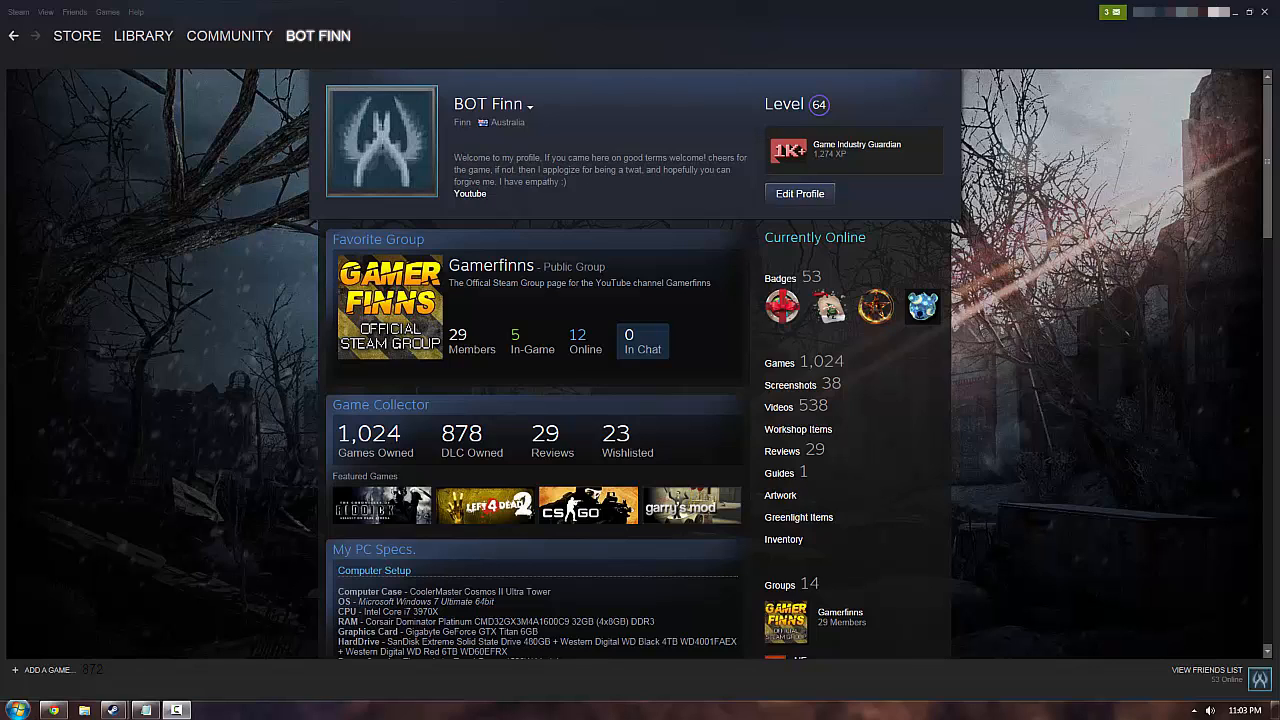
mouse_move(818, 248)
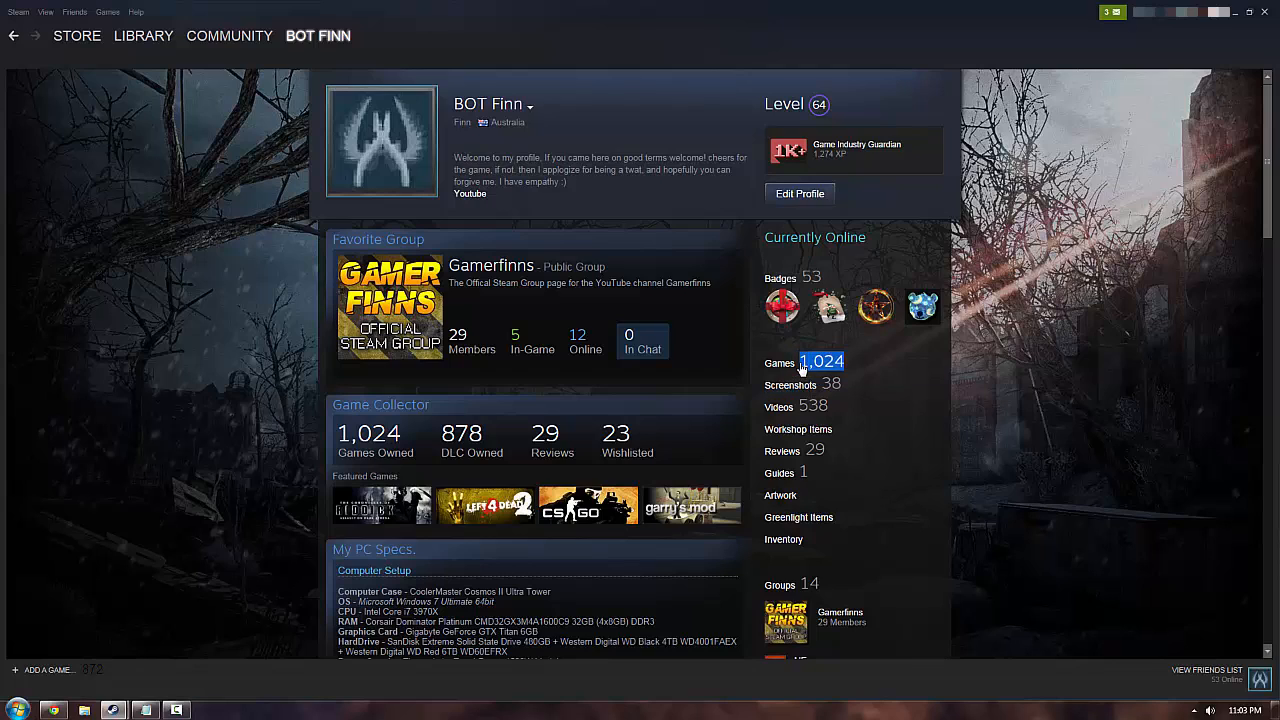
mouse_move(872, 378)
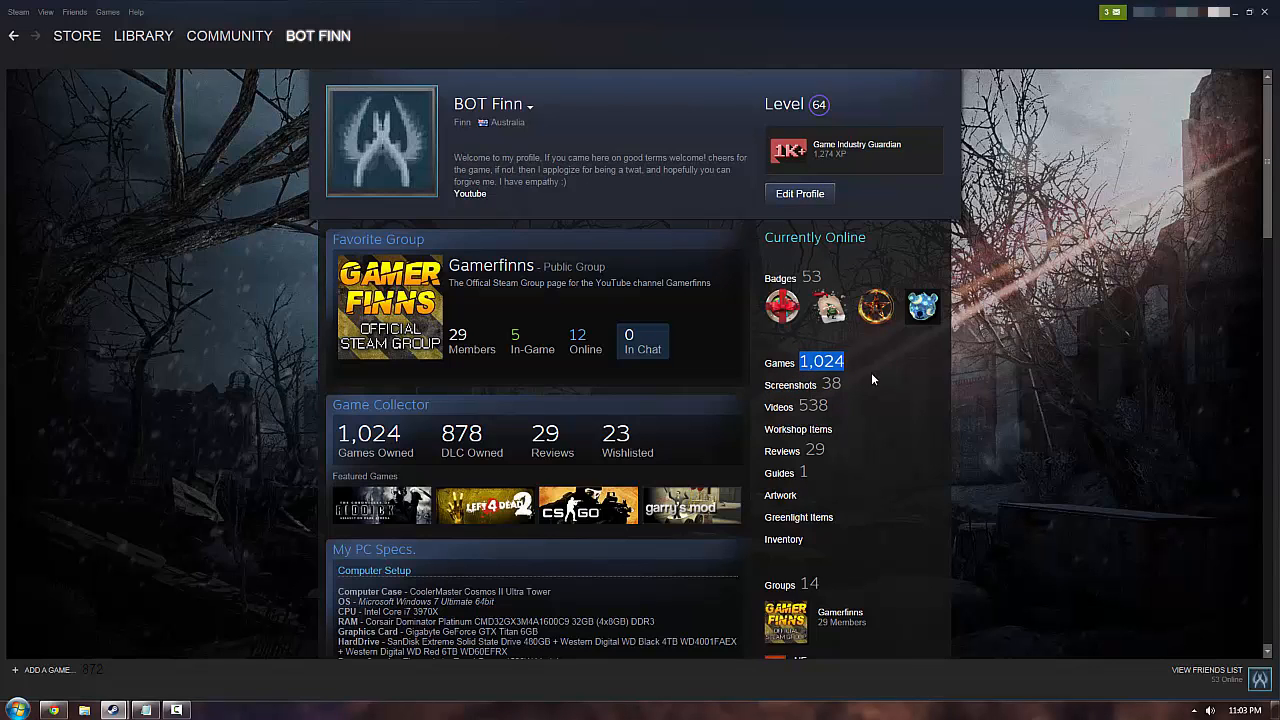
mouse_move(388, 528)
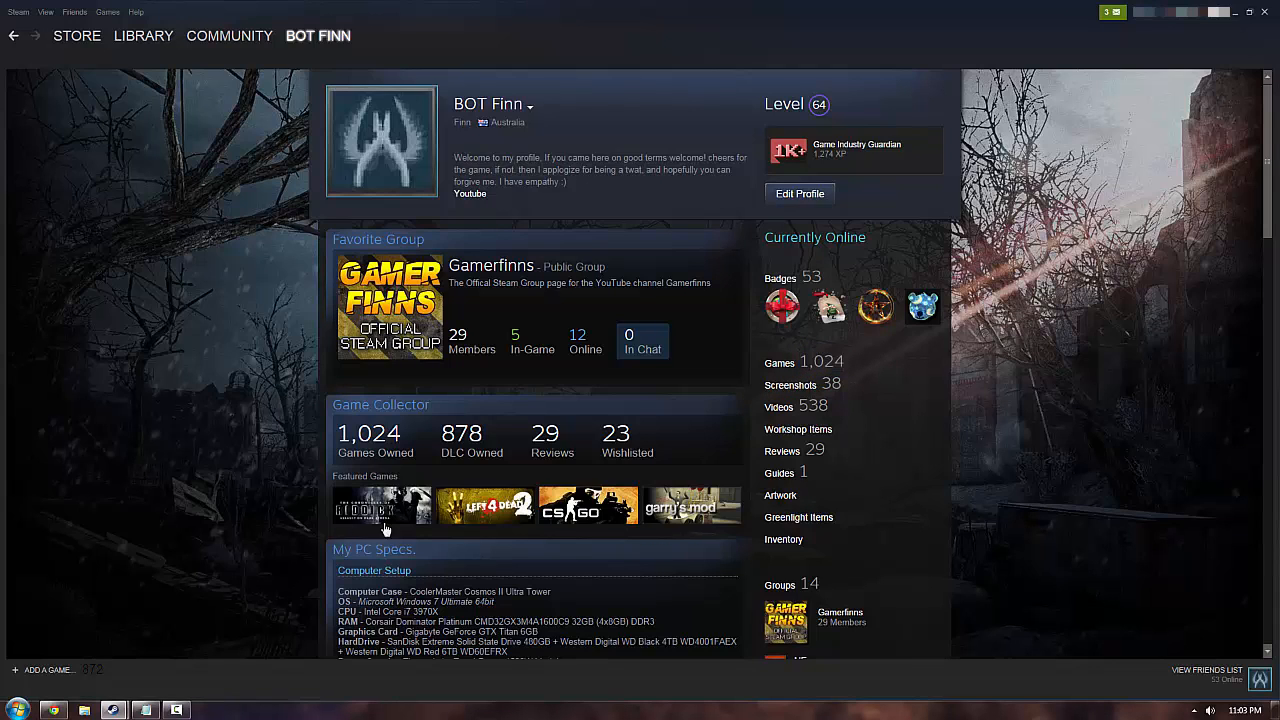
mouse_move(604, 520)
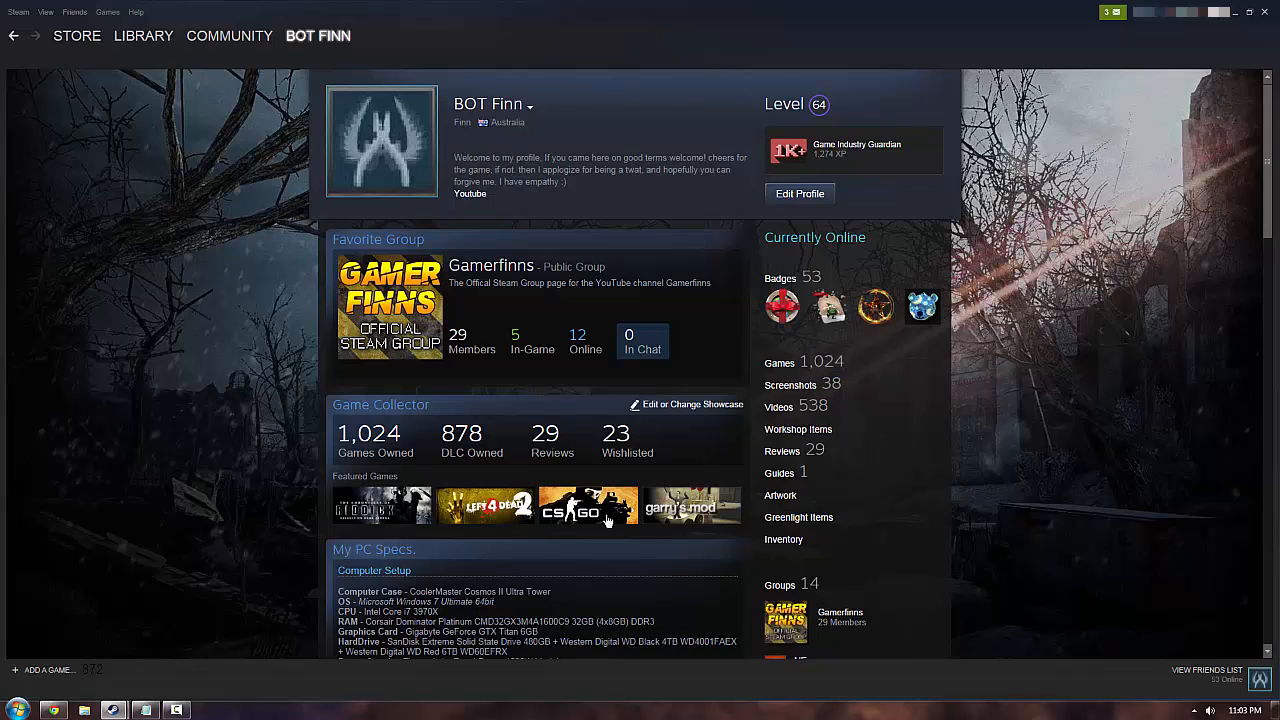
mouse_move(716, 508)
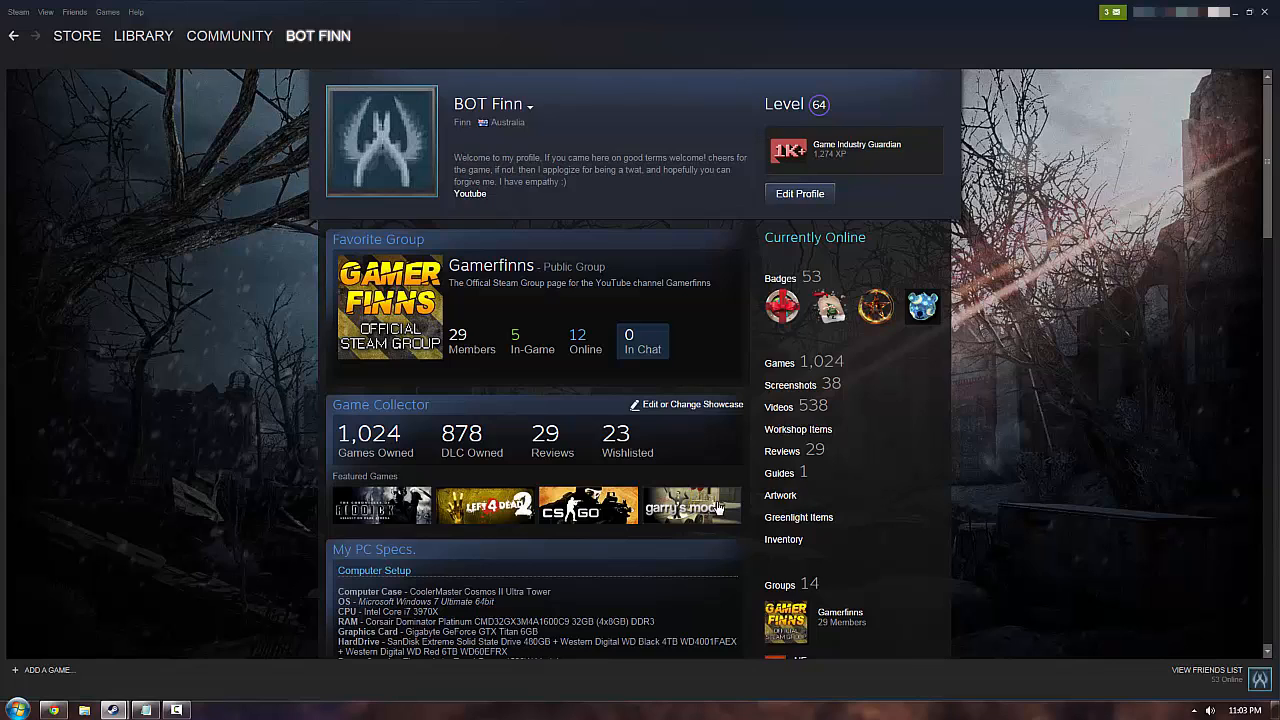
mouse_move(944, 444)
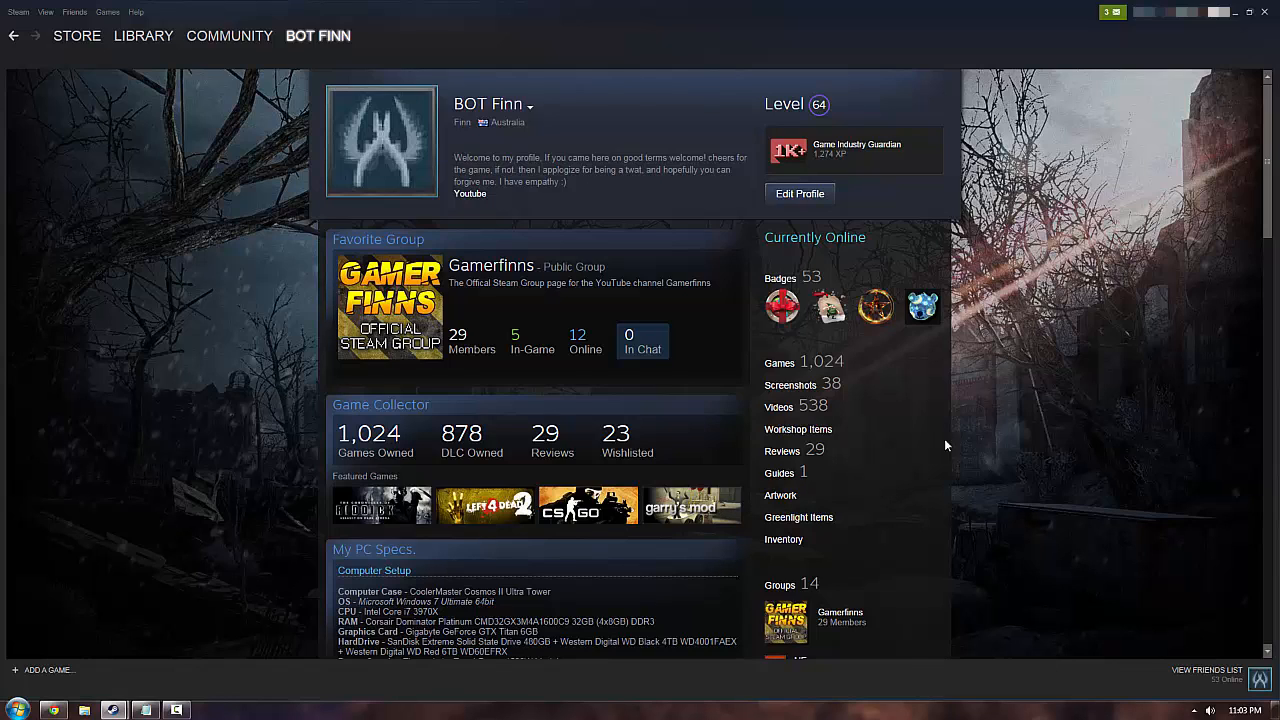
mouse_move(688, 508)
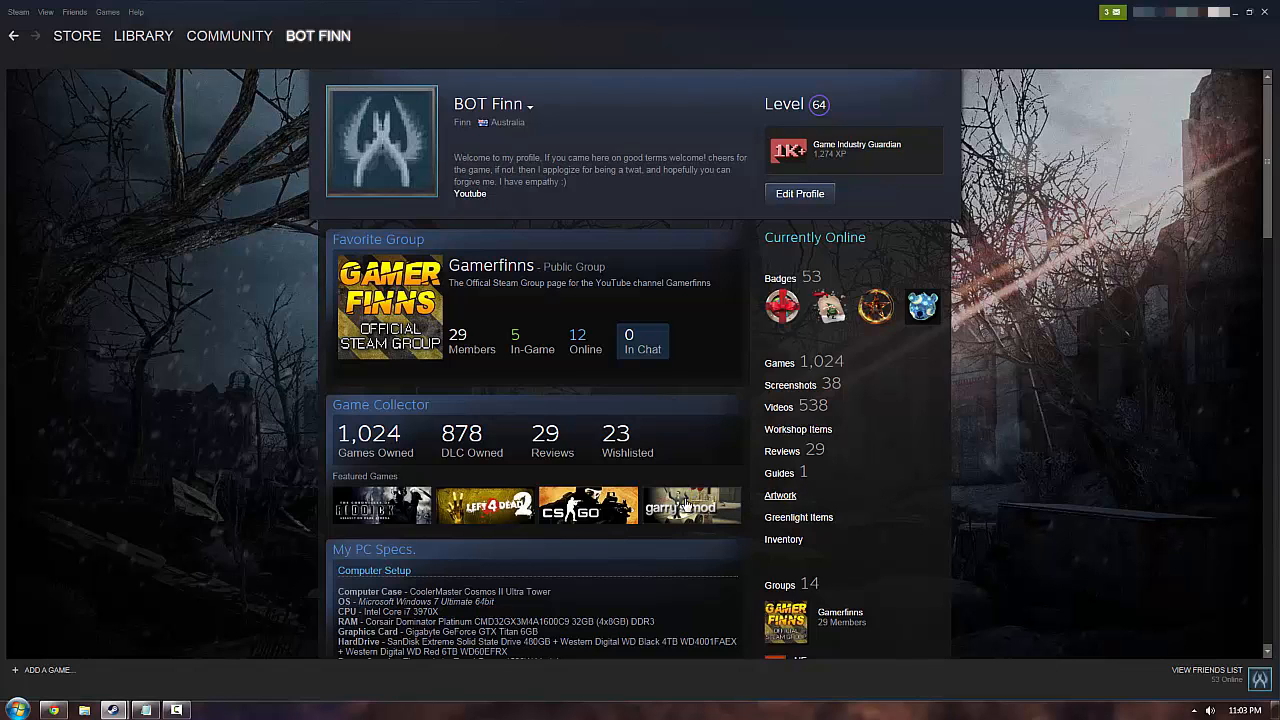
mouse_move(1008, 390)
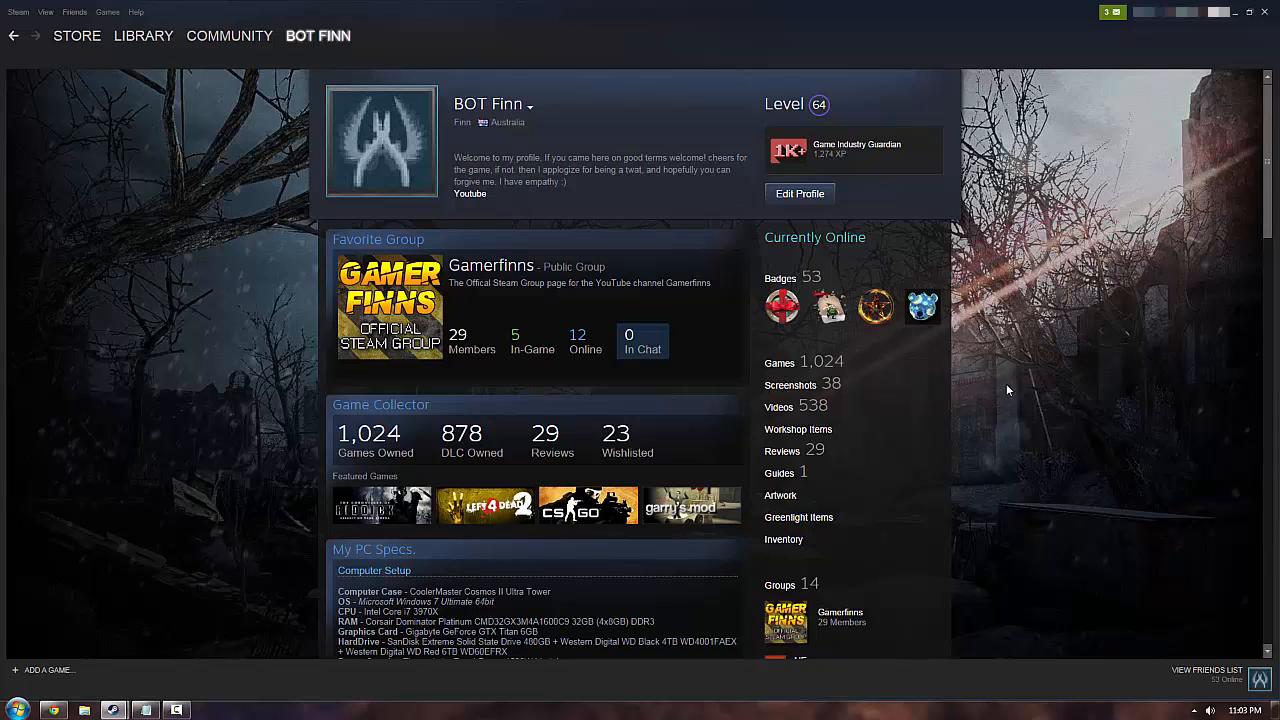
scroll("down", 3)
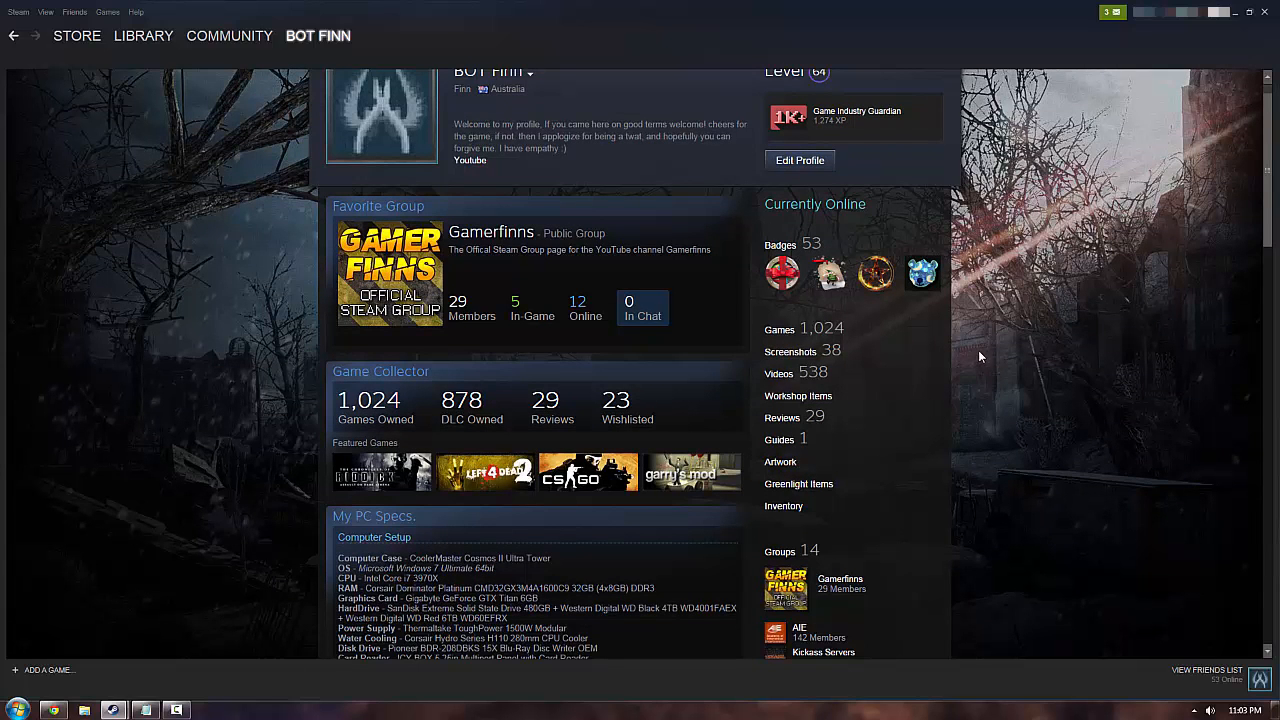
scroll("down", 3)
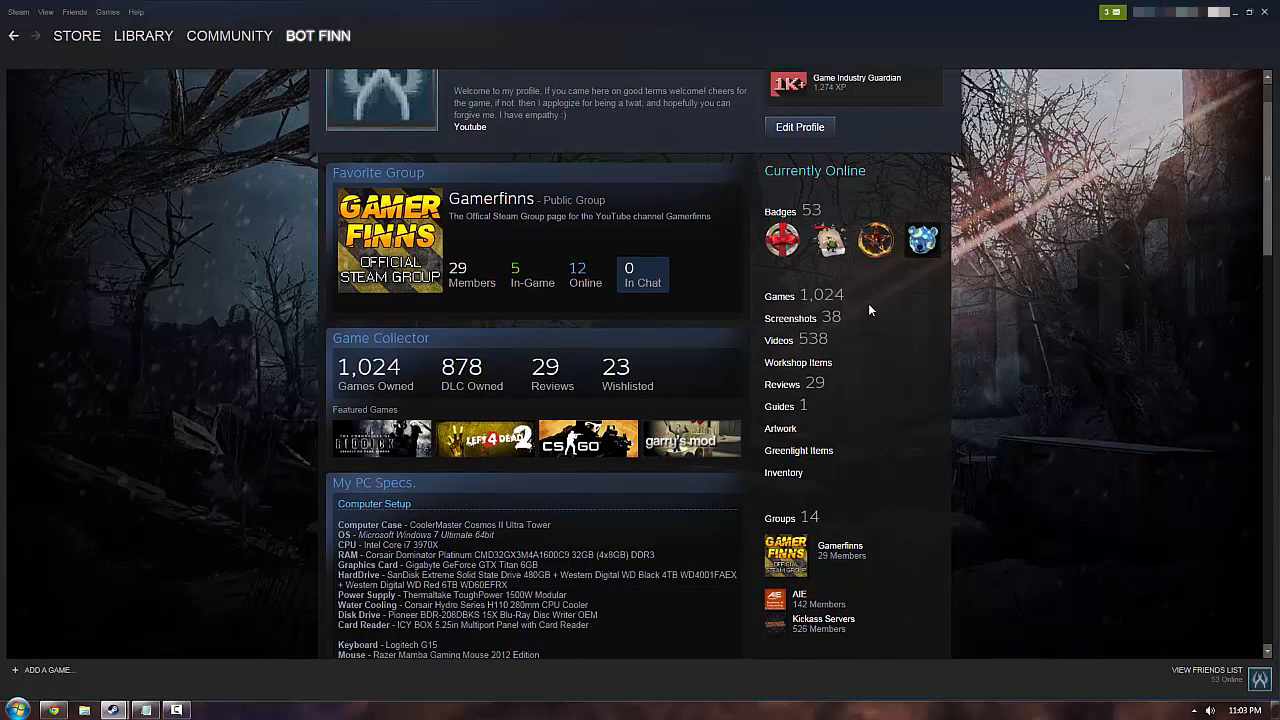
mouse_move(892, 334)
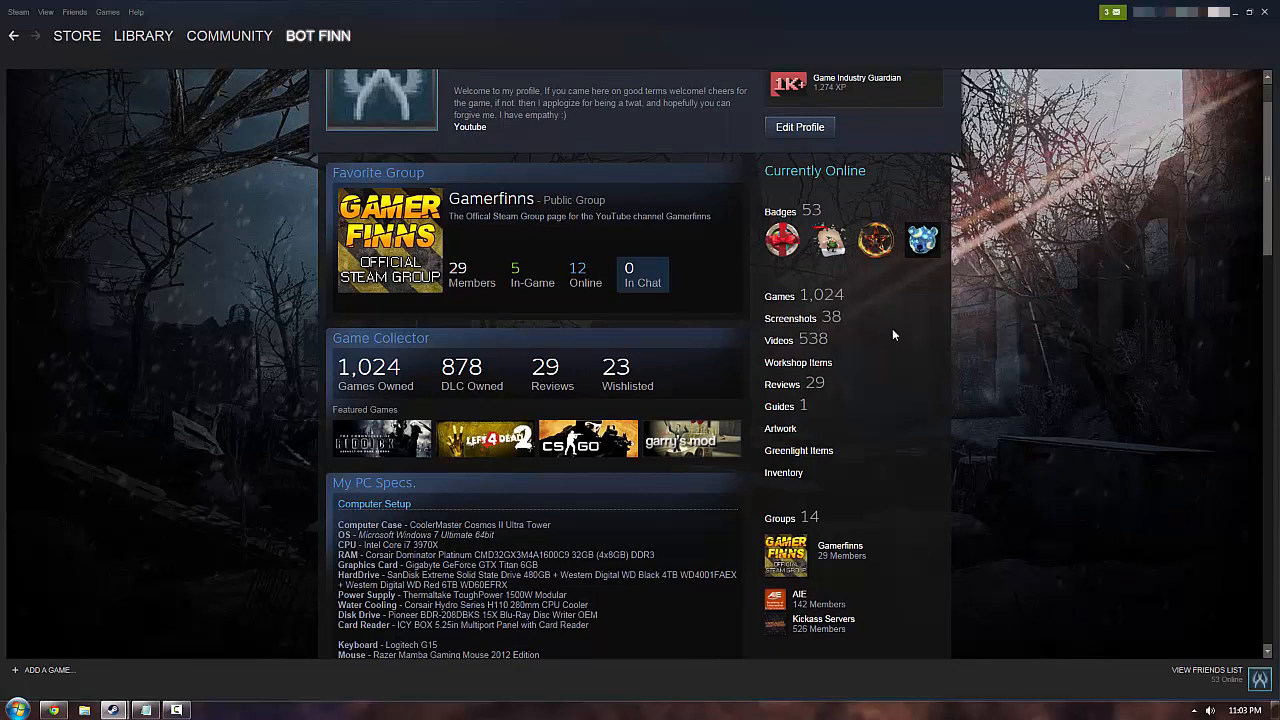
mouse_move(908, 336)
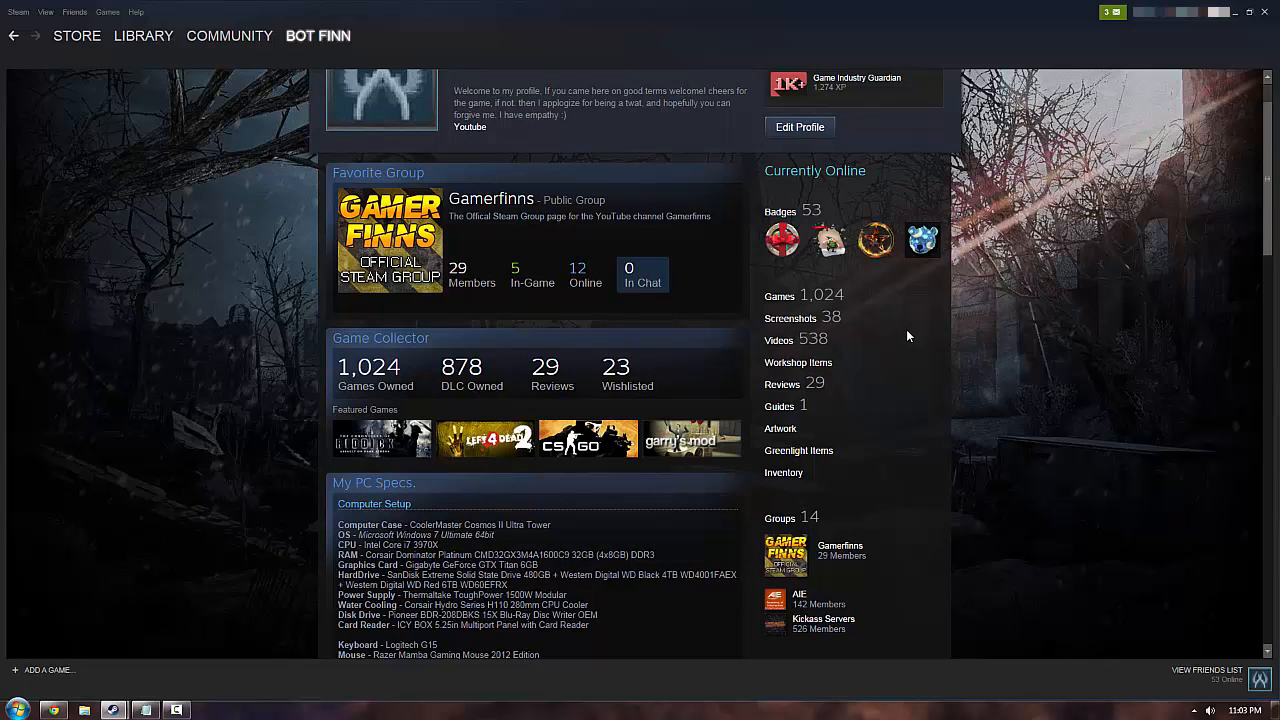
mouse_move(858, 310)
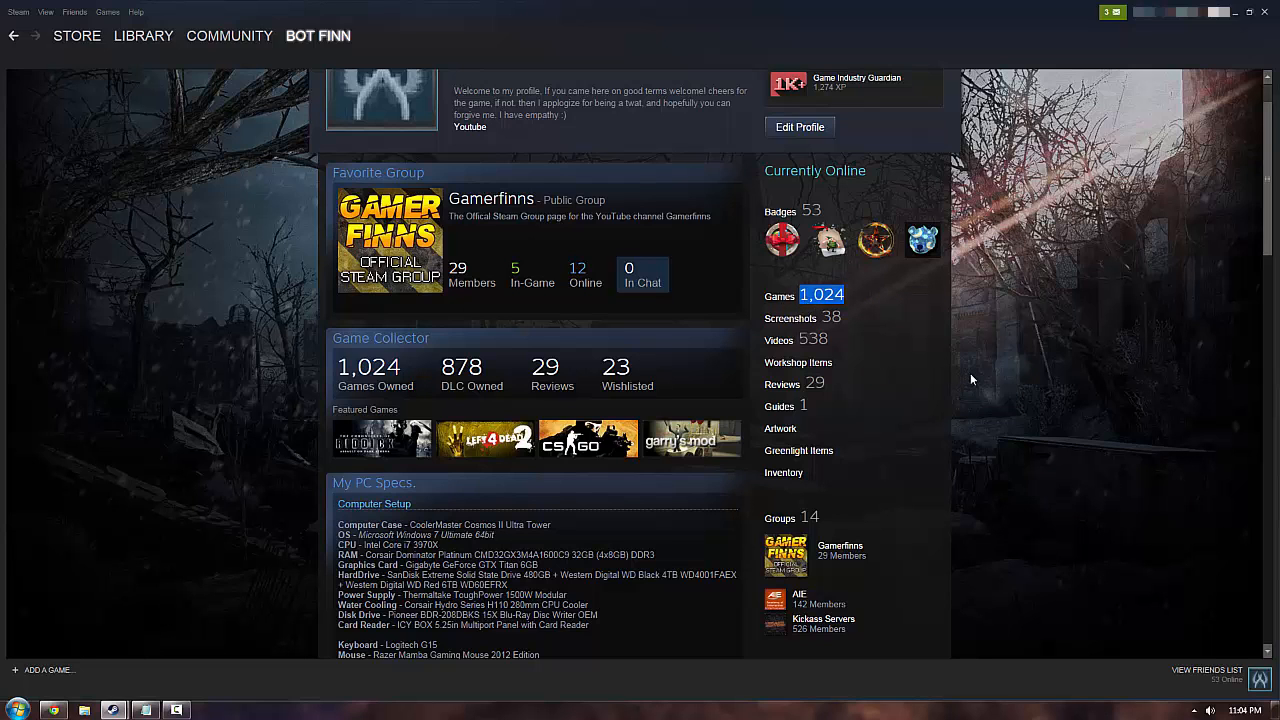
scroll("up", 3)
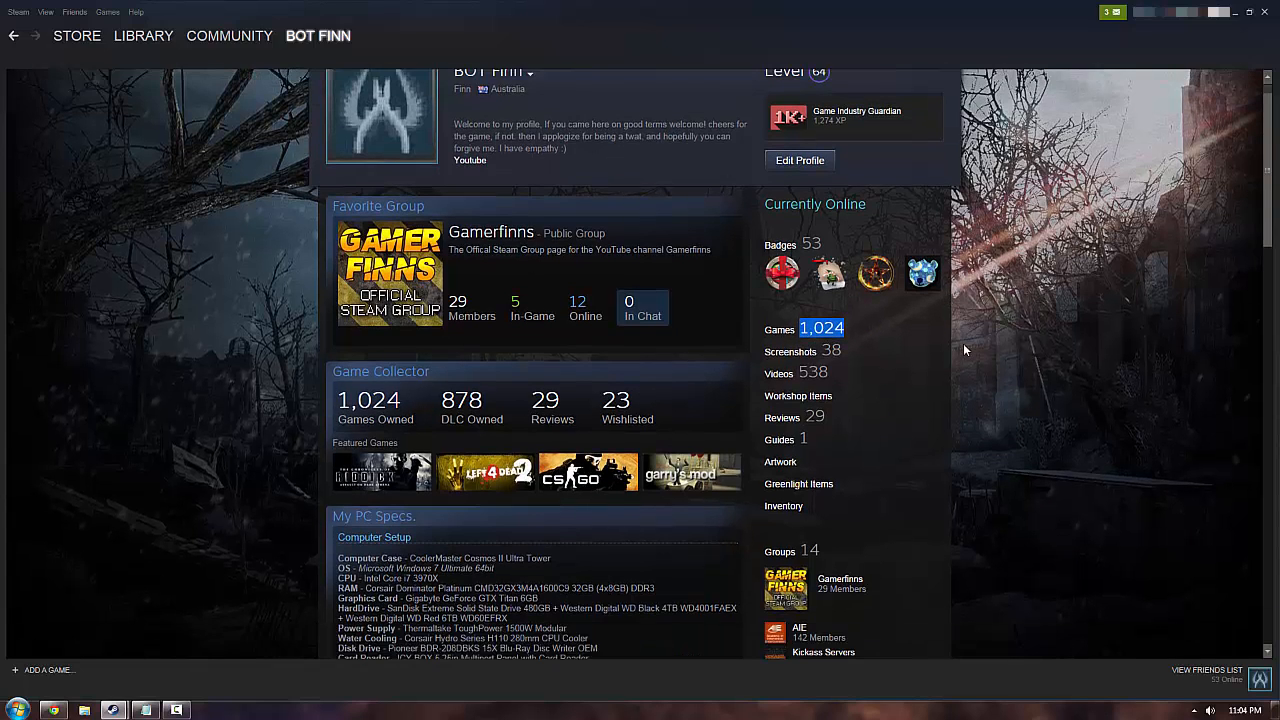
scroll("up", 3)
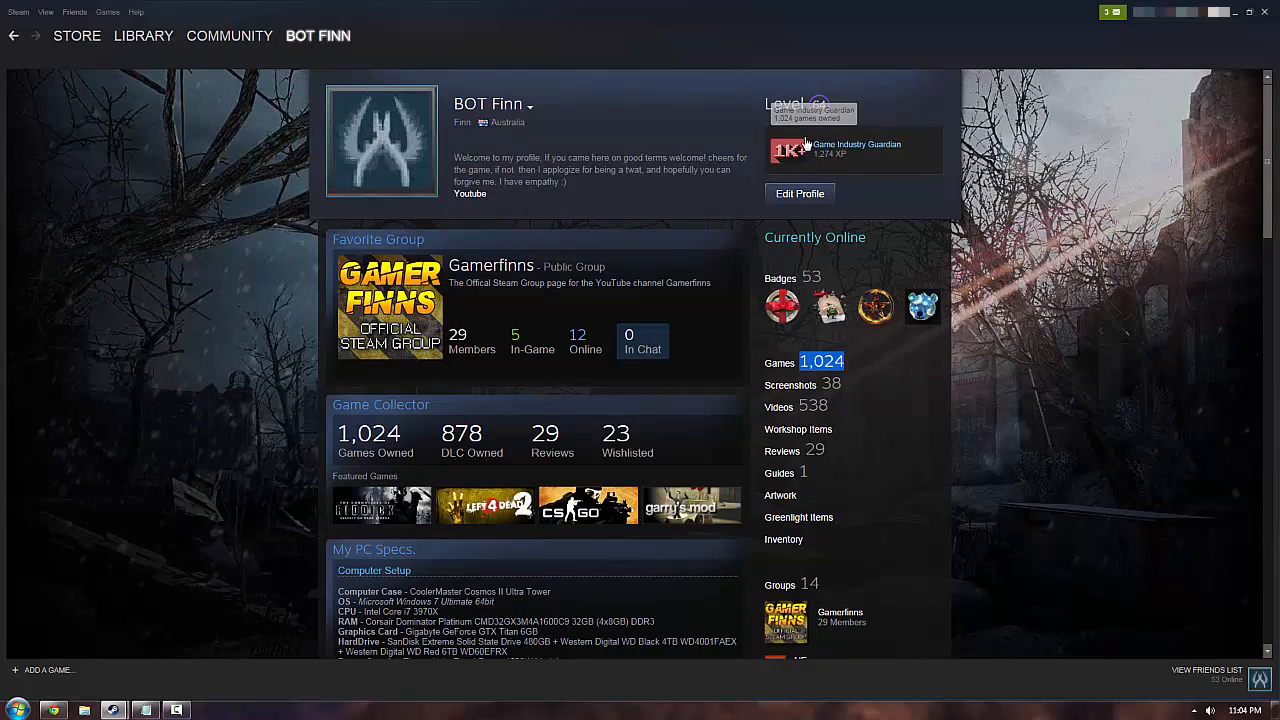
mouse_move(830, 150)
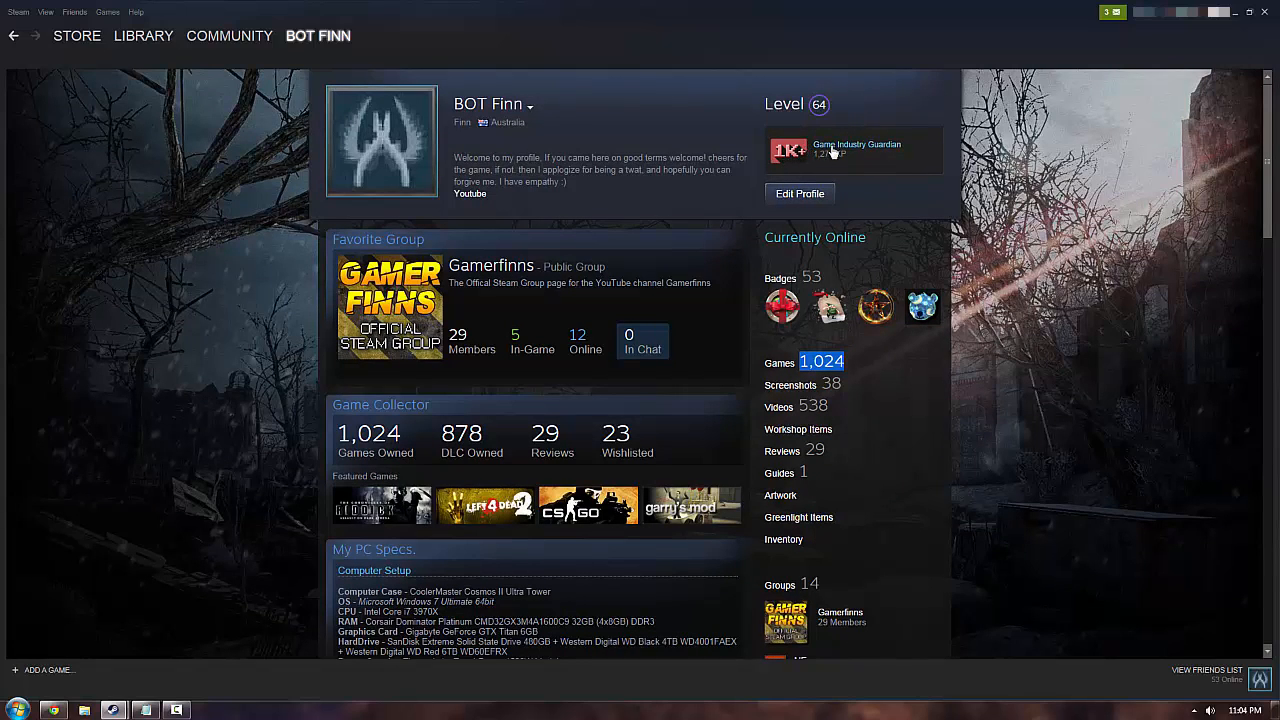
scroll("down", 3)
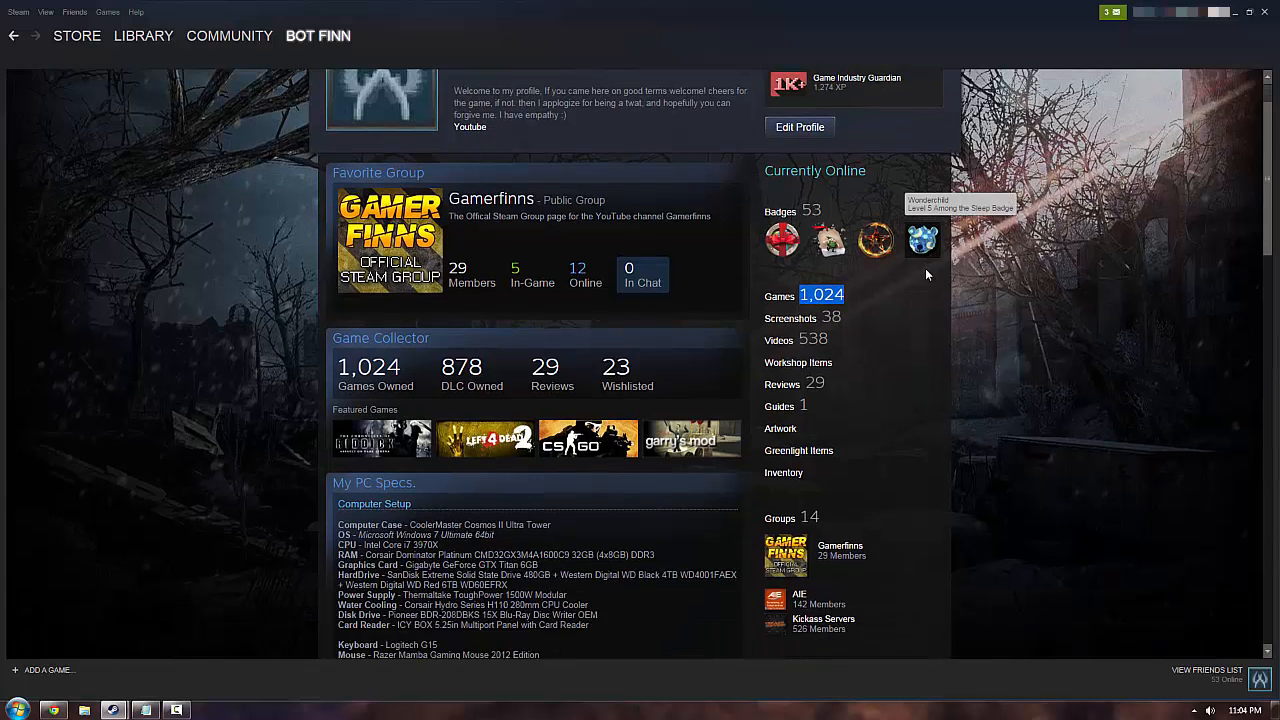
scroll("down", 3)
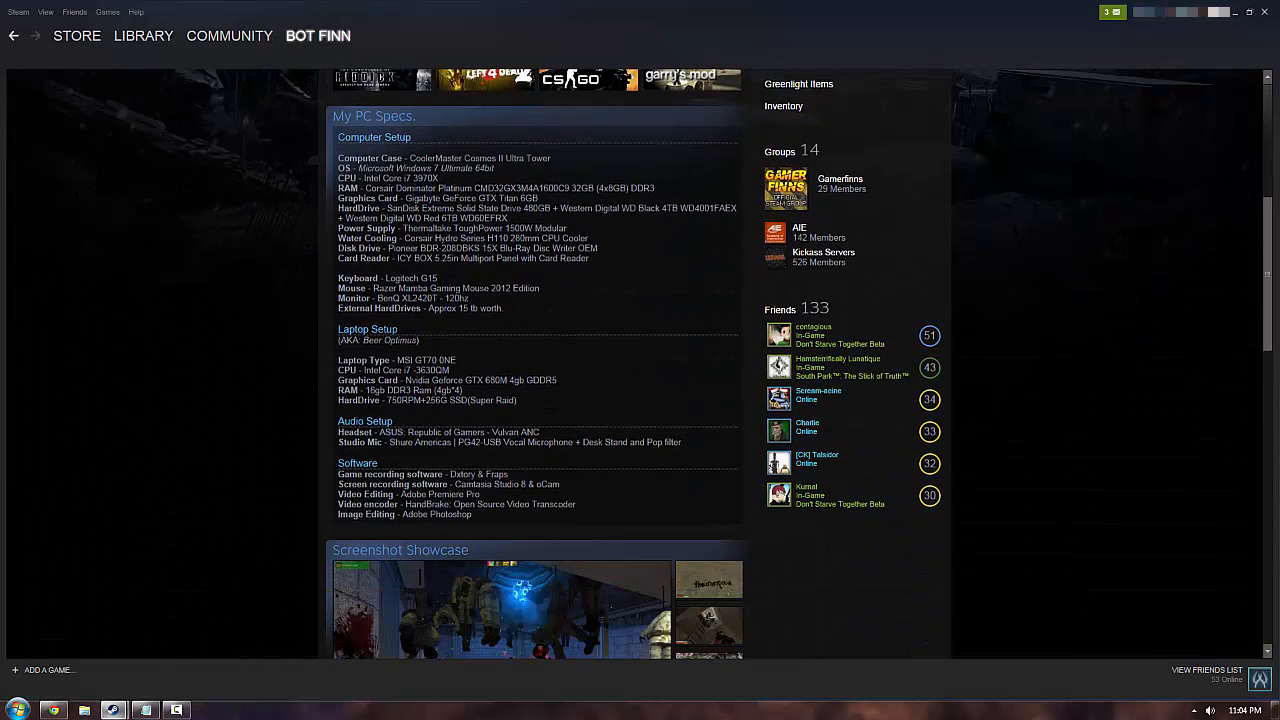
left_click(840, 184)
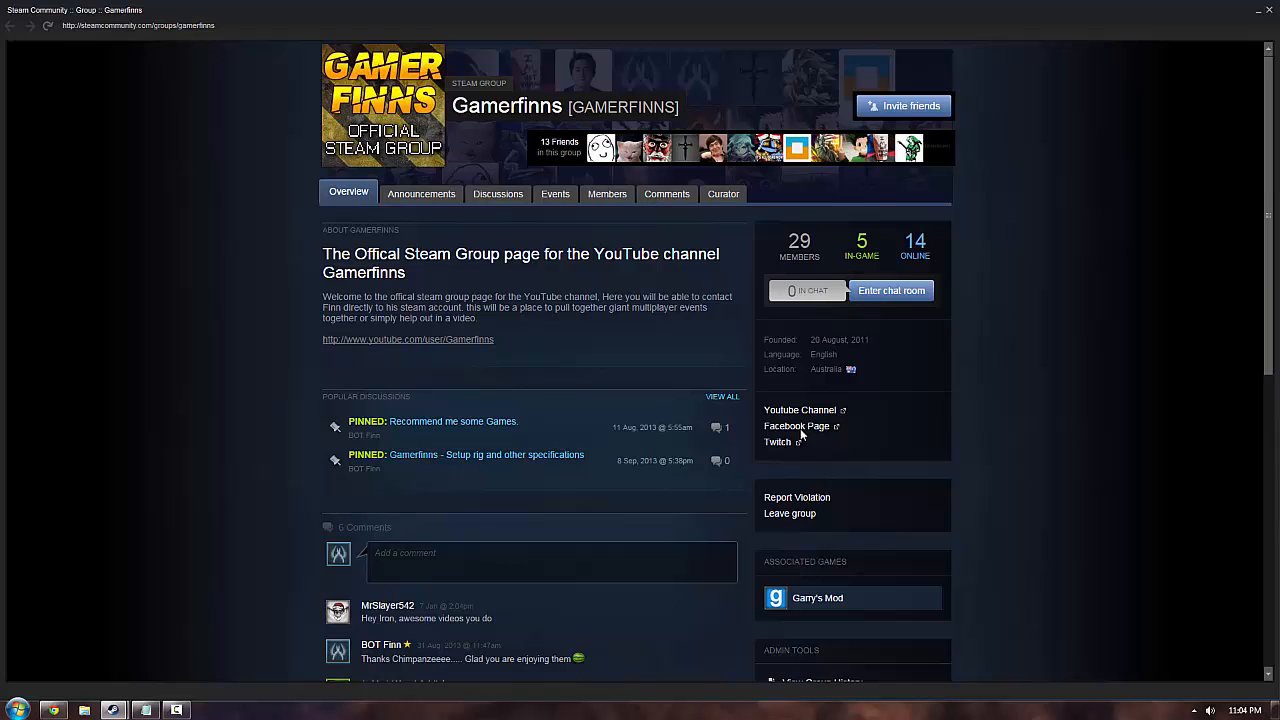
mouse_move(736, 392)
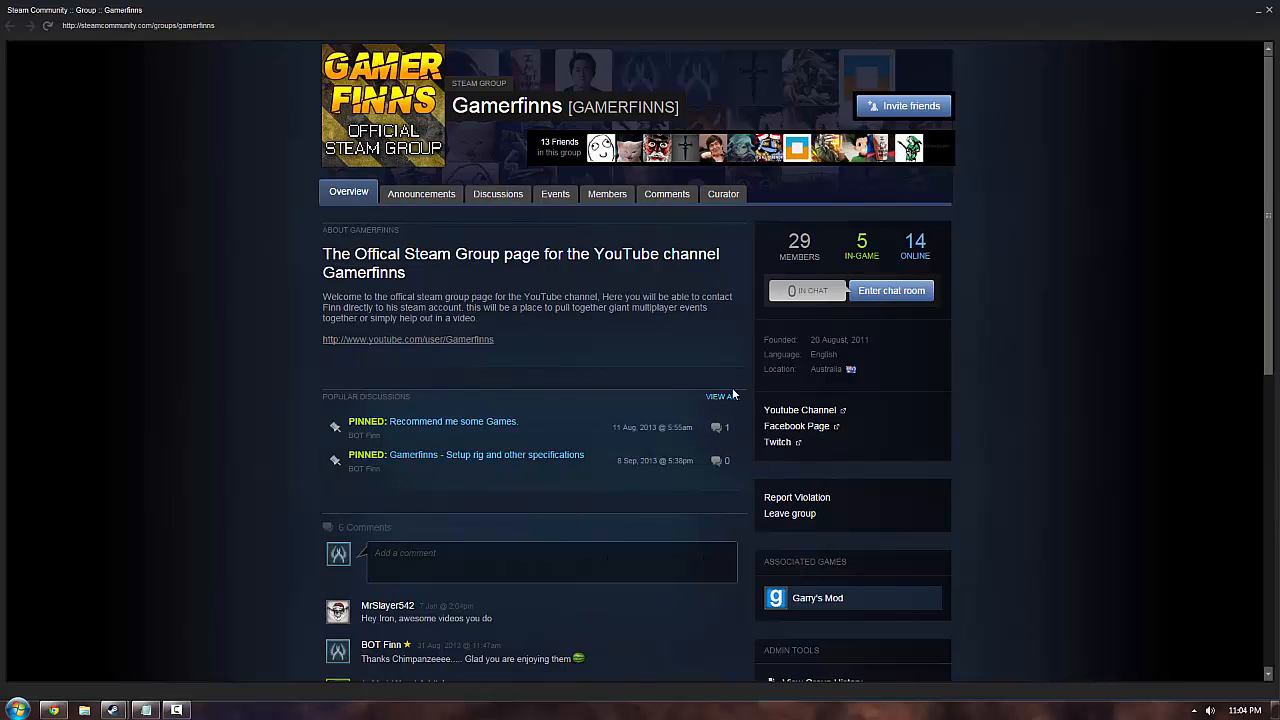
scroll("down", 3)
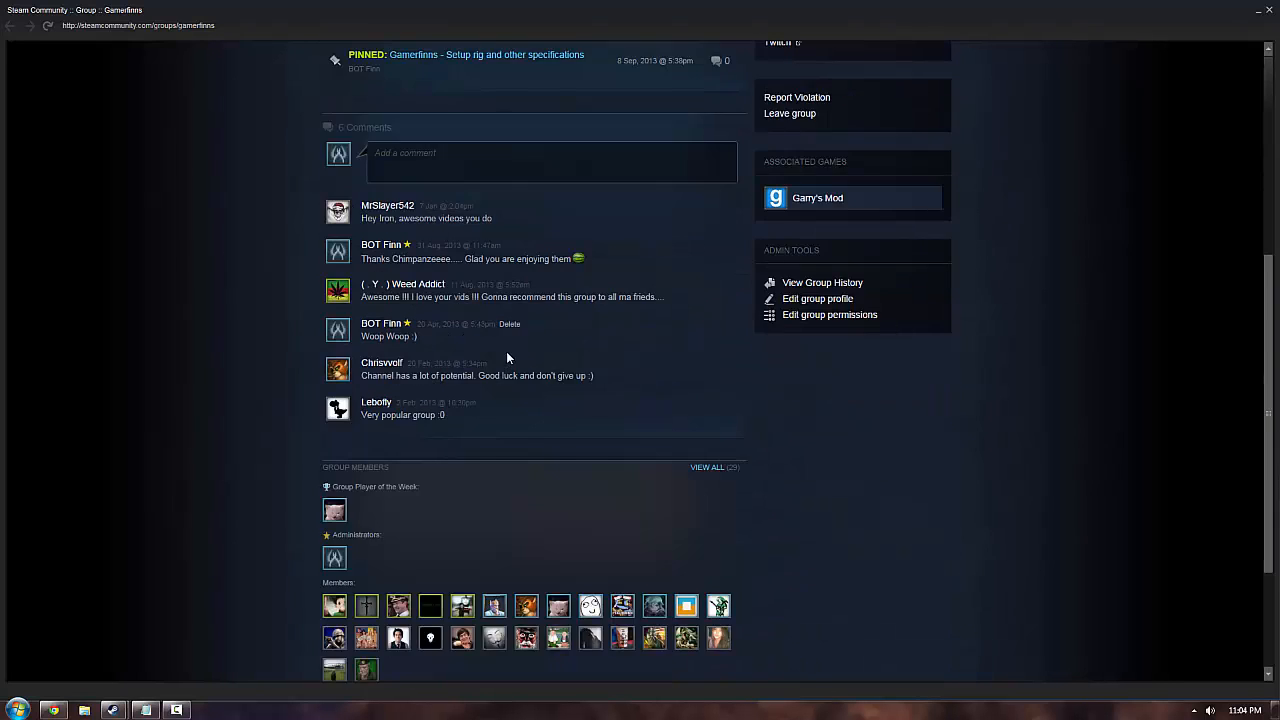
scroll("down", 3)
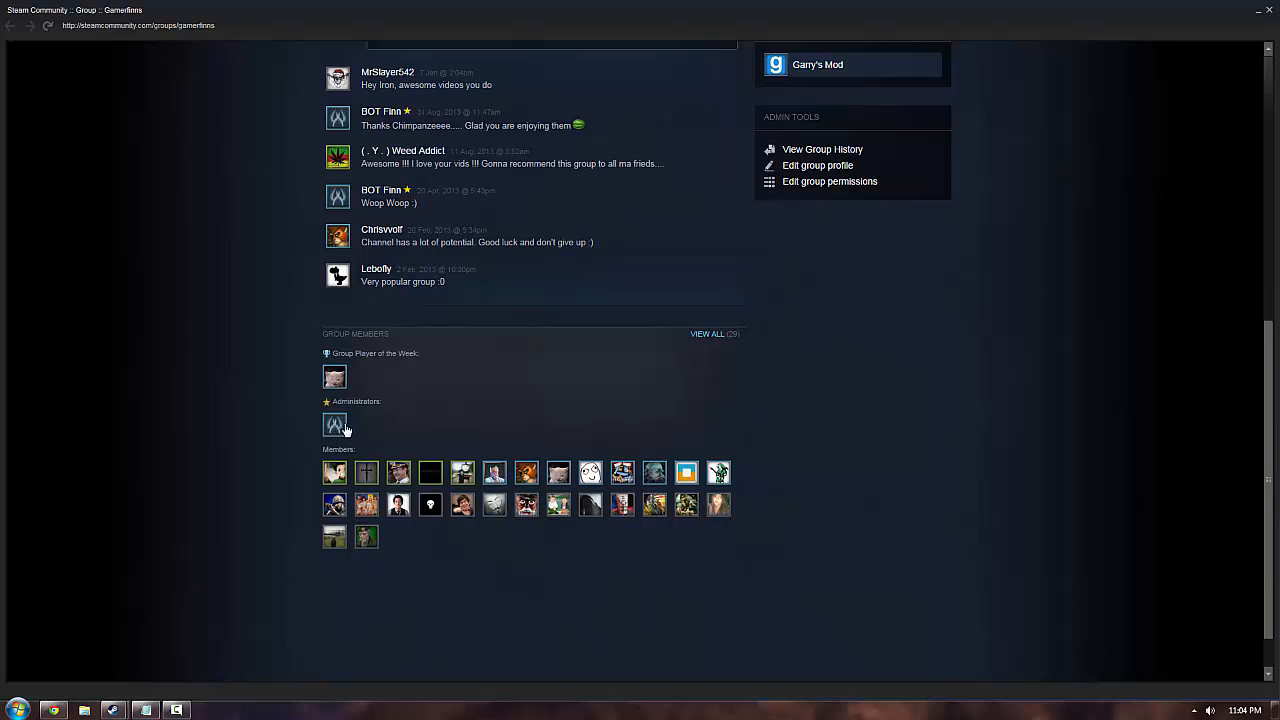
scroll("up", 3)
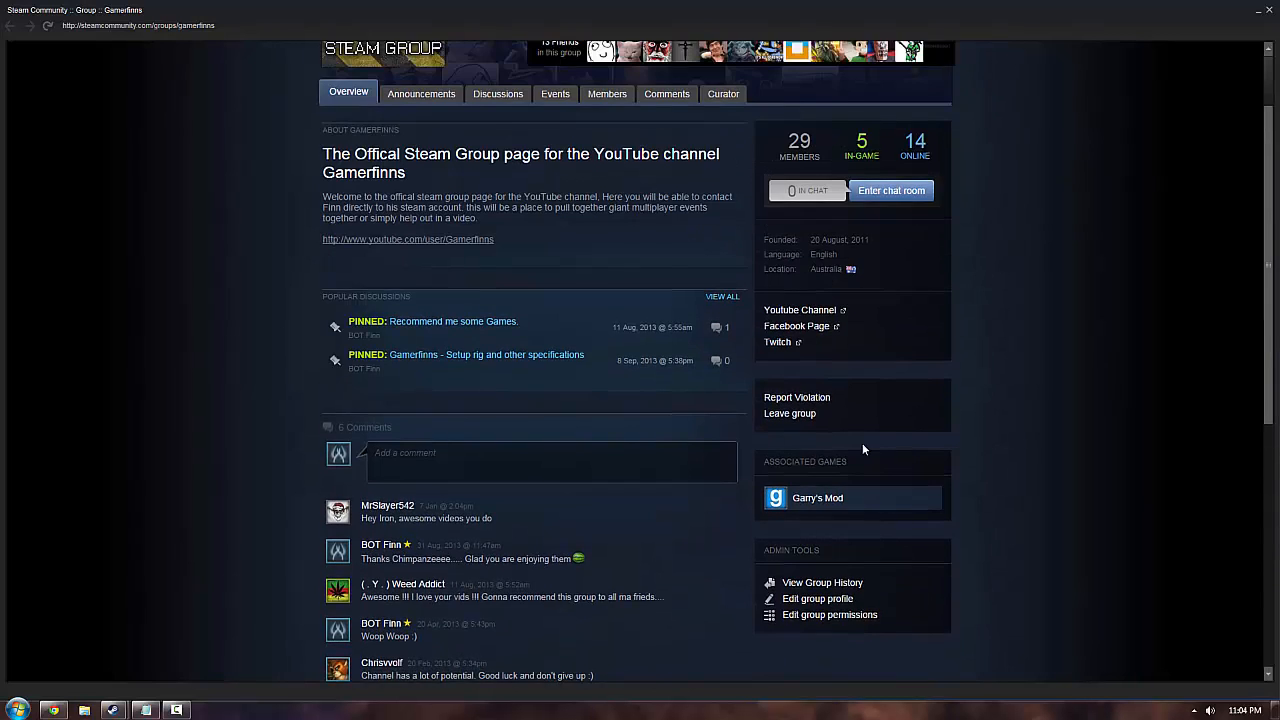
scroll("up", 3)
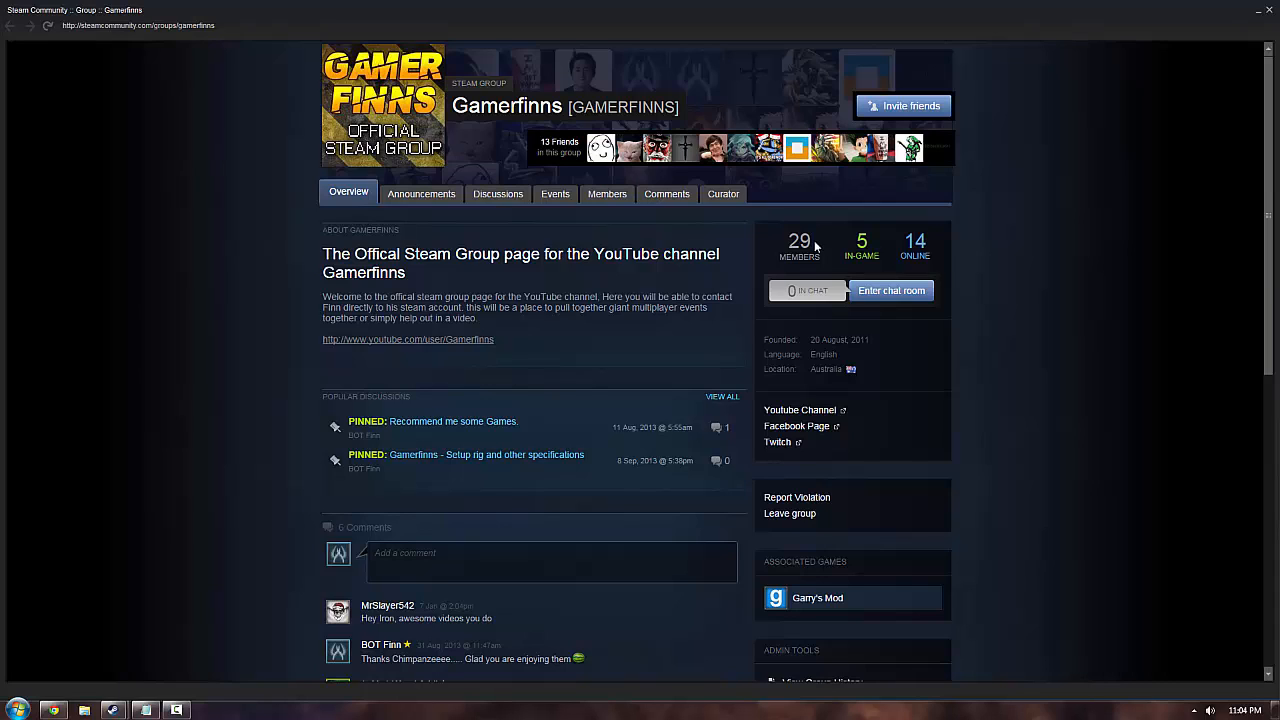
mouse_move(784, 414)
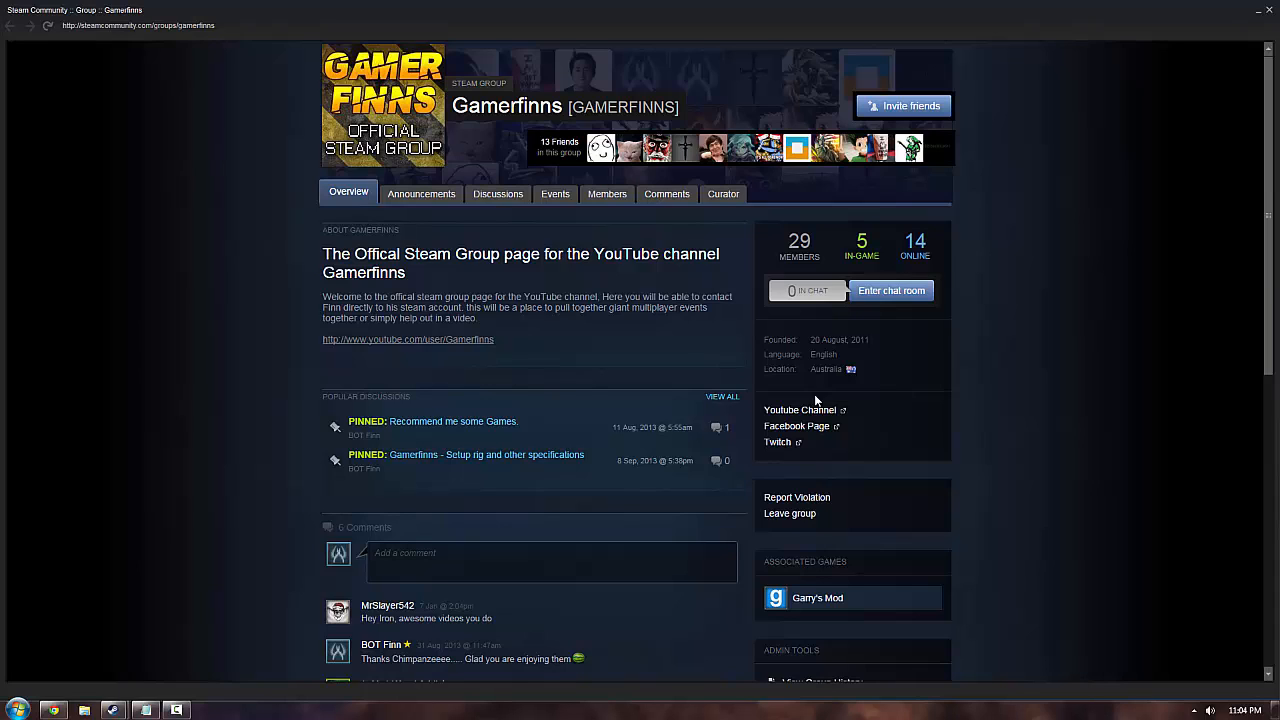
mouse_move(996, 378)
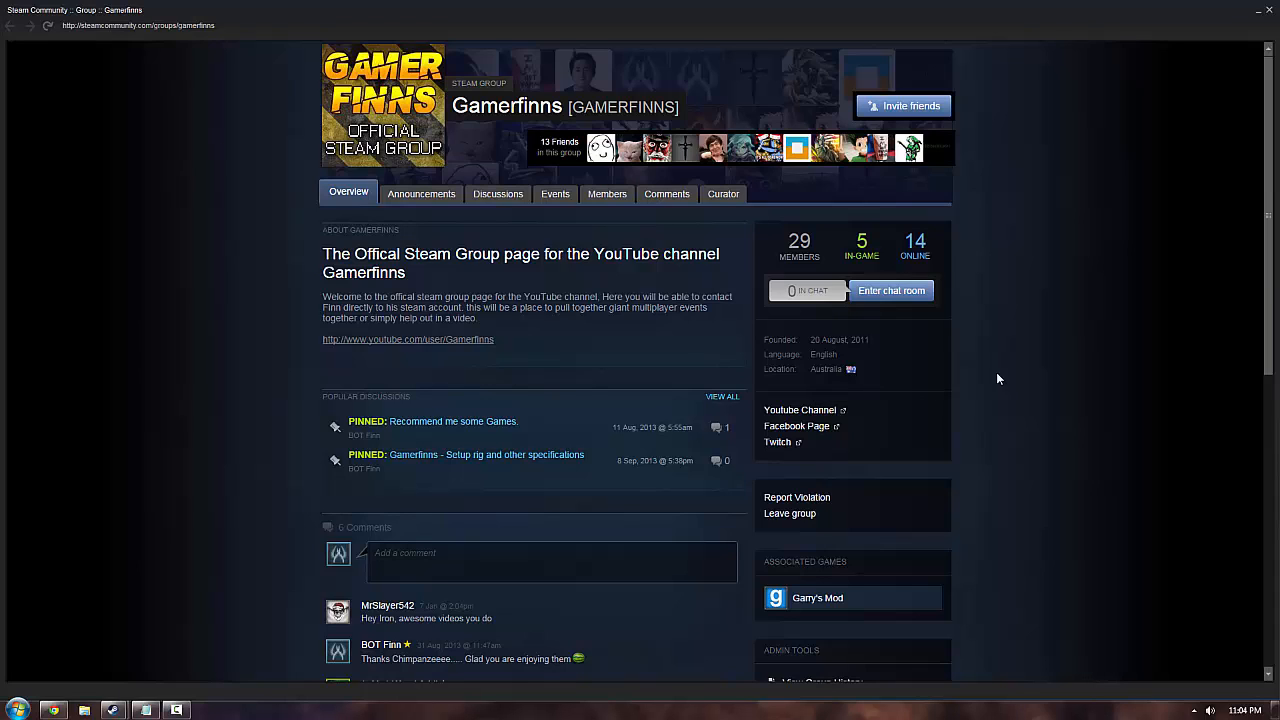
mouse_move(1012, 376)
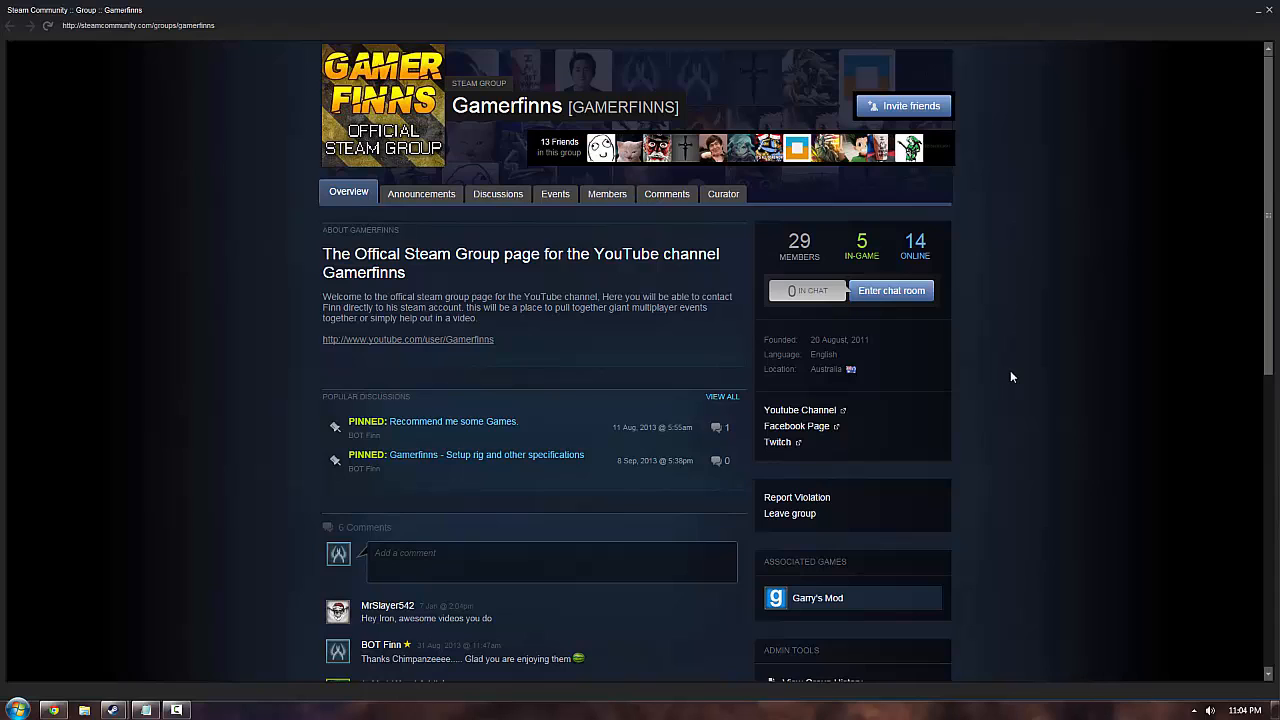
mouse_move(1008, 376)
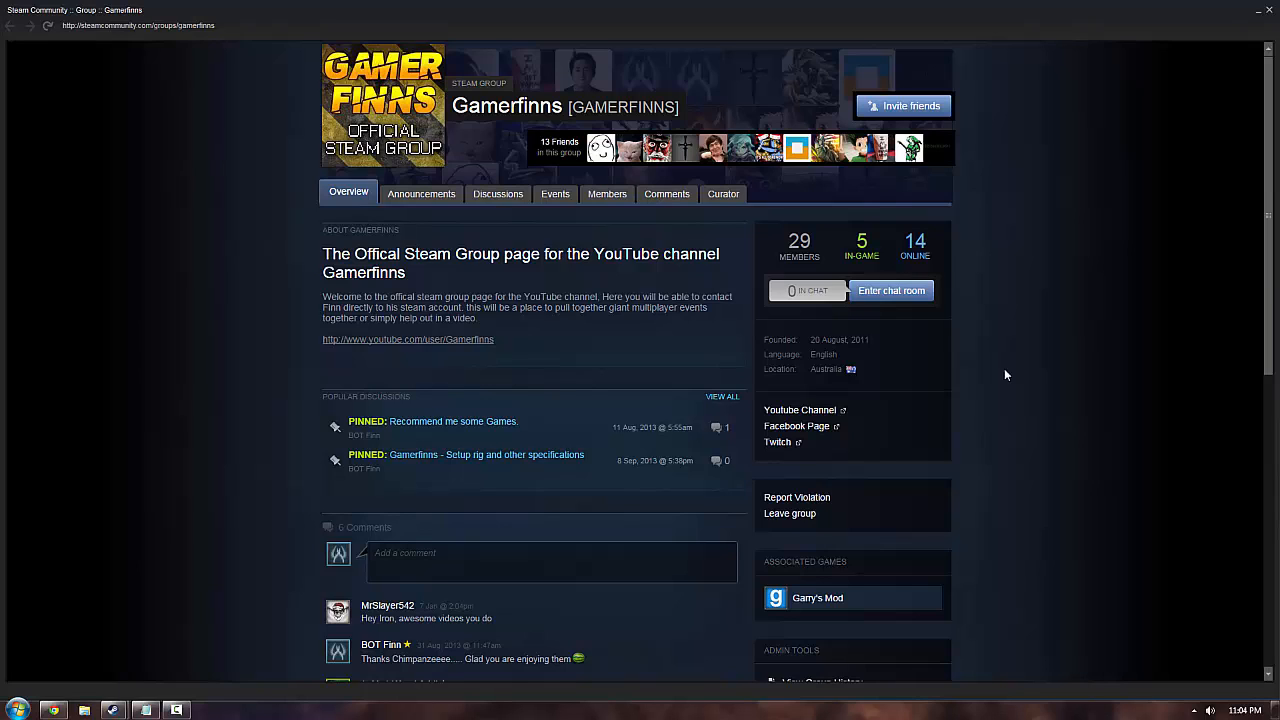
mouse_move(1032, 366)
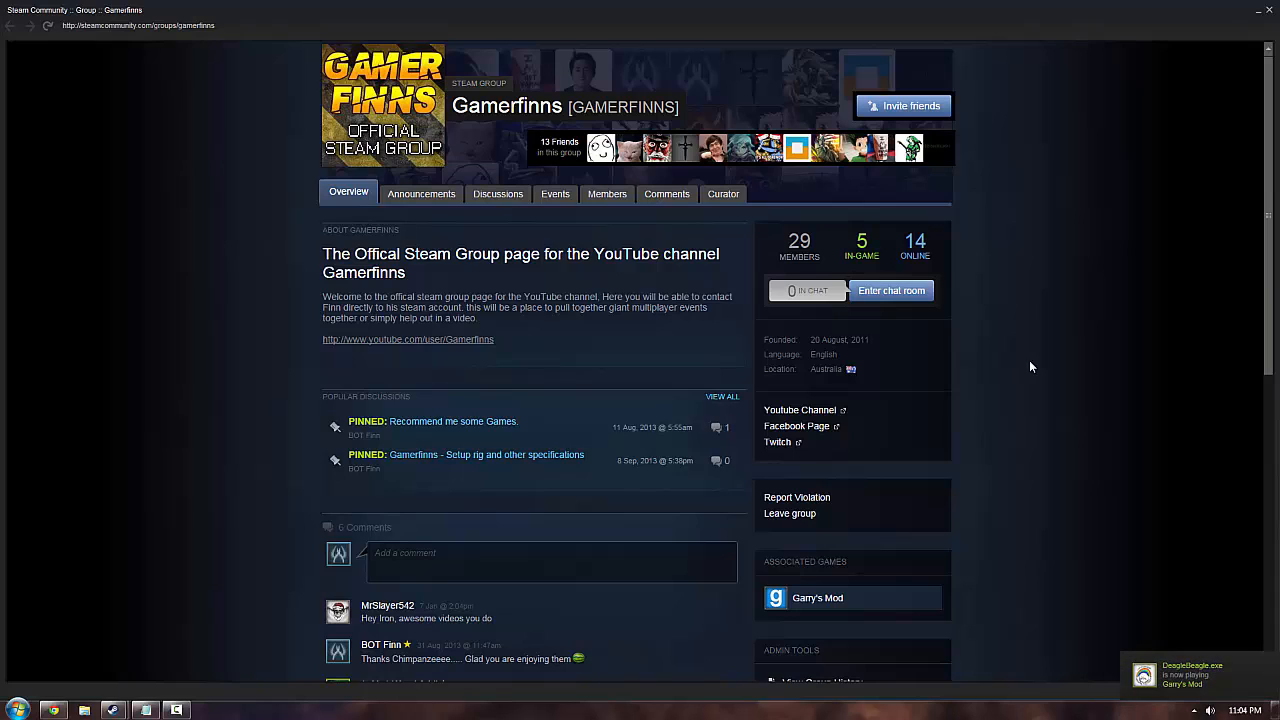
mouse_move(1058, 352)
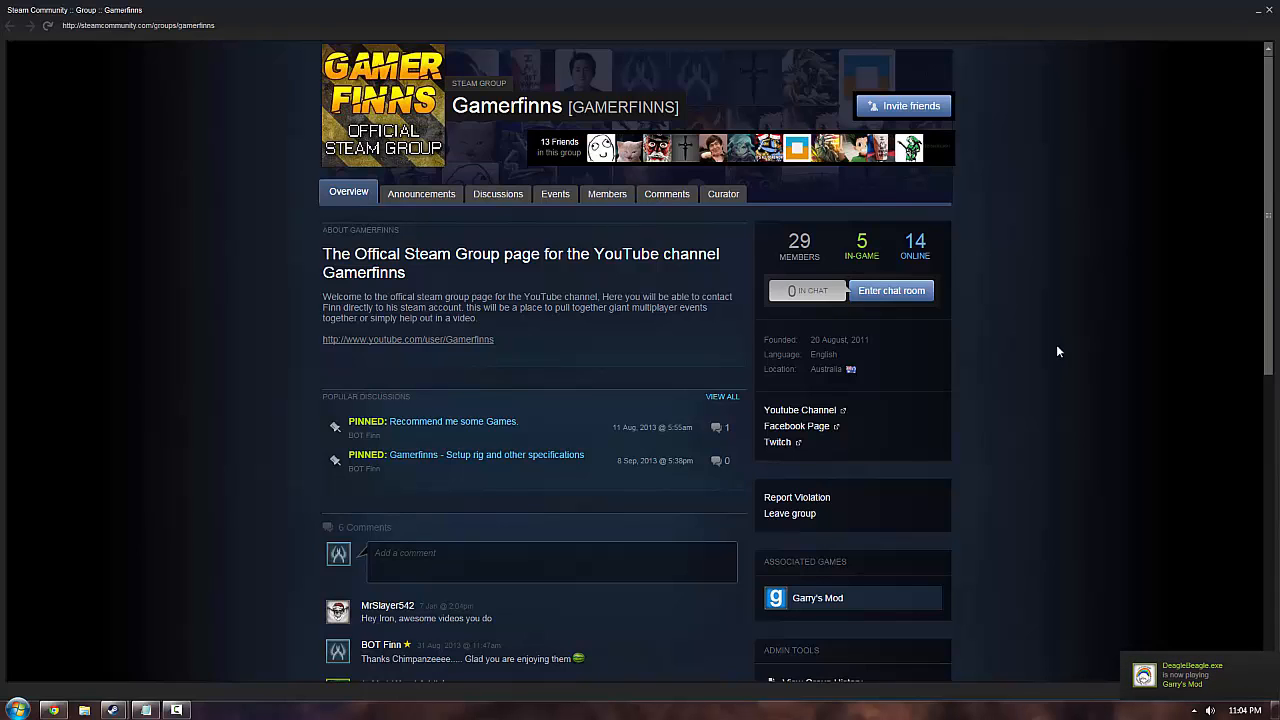
mouse_move(1120, 336)
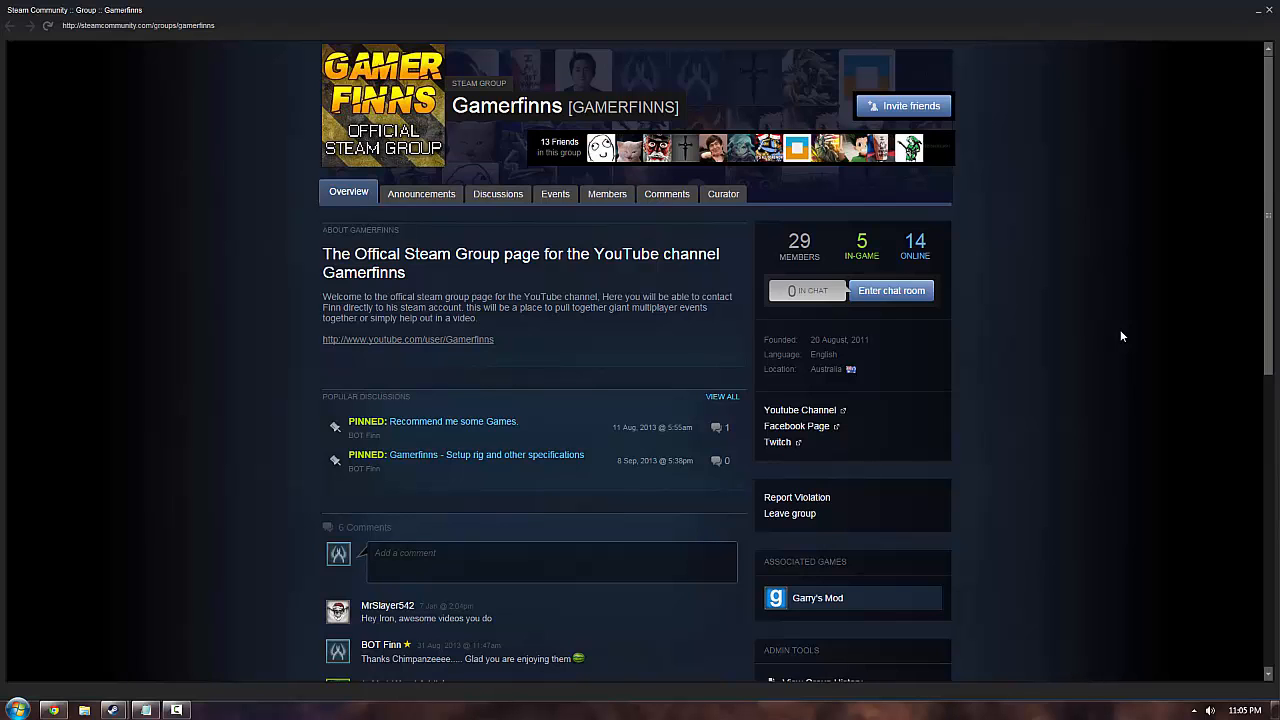
mouse_move(1050, 336)
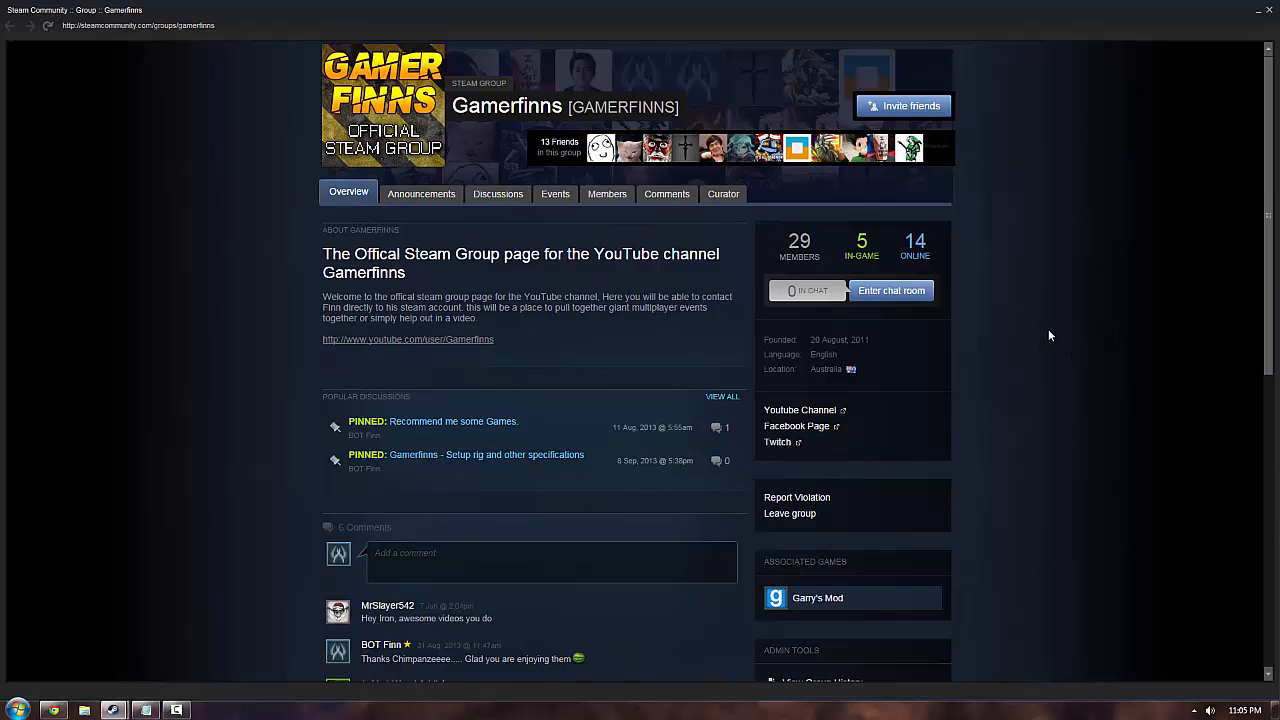
mouse_move(1098, 320)
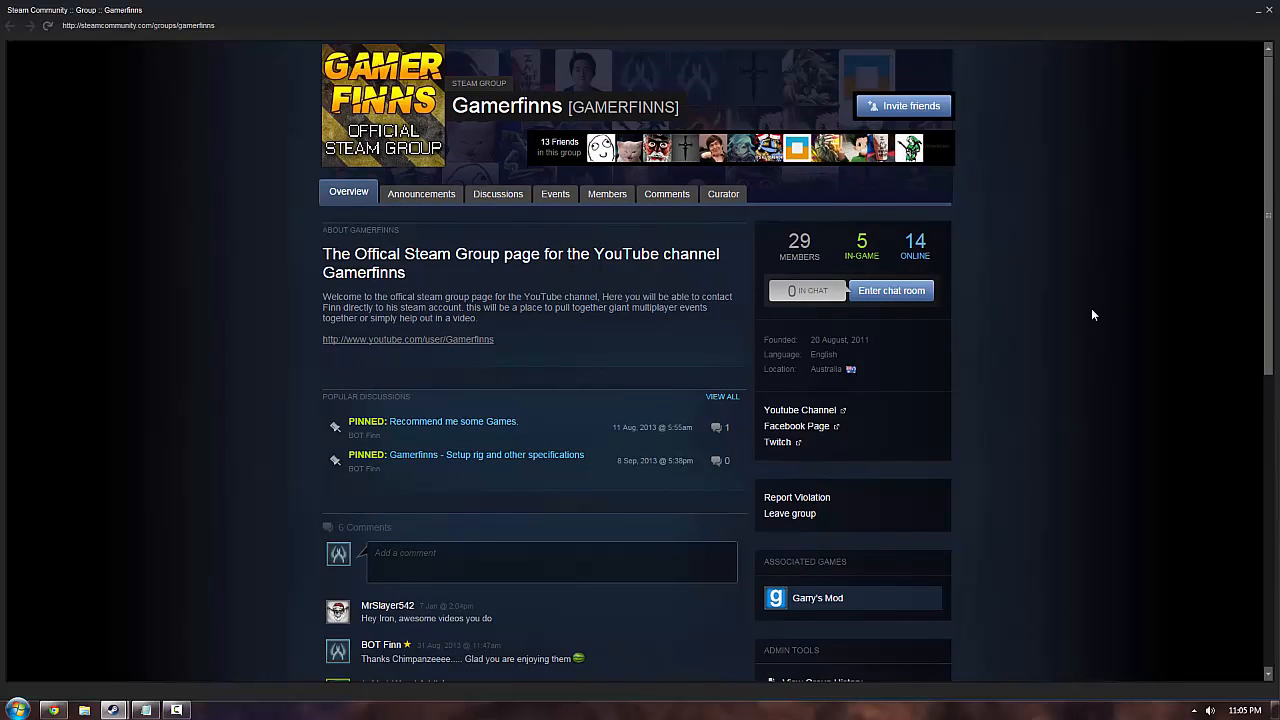
mouse_move(1104, 312)
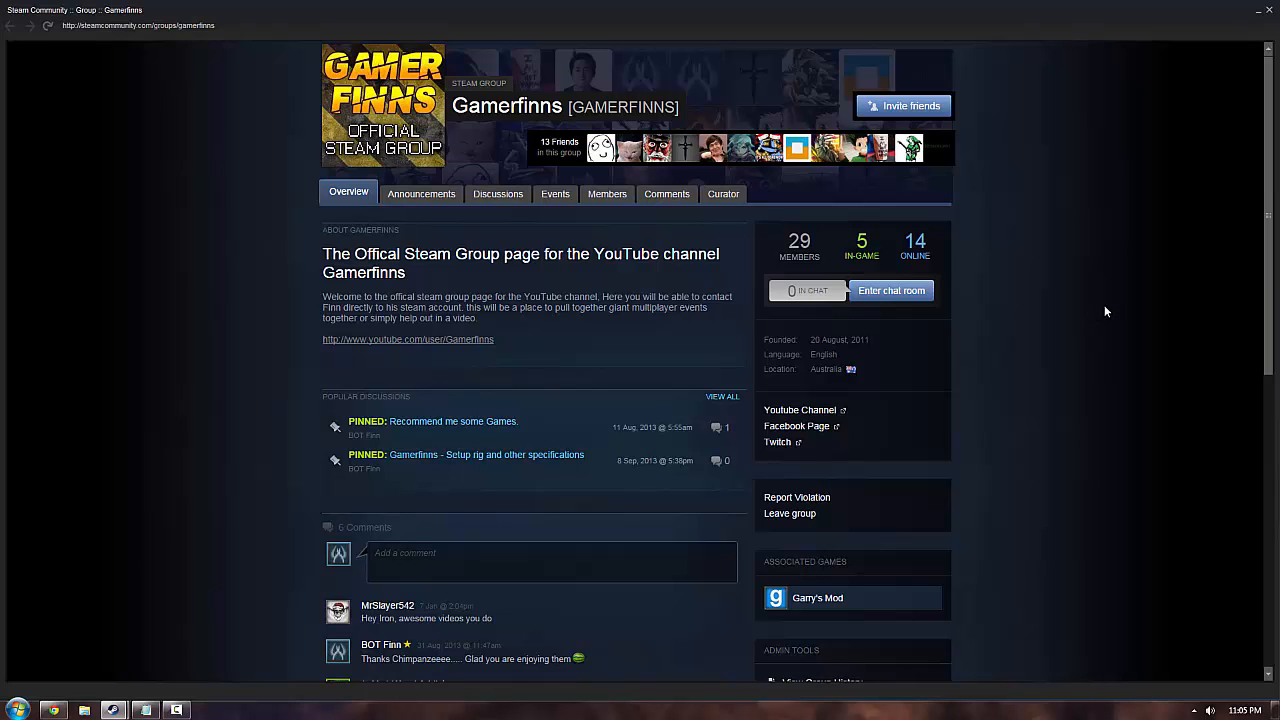
mouse_move(1236, 272)
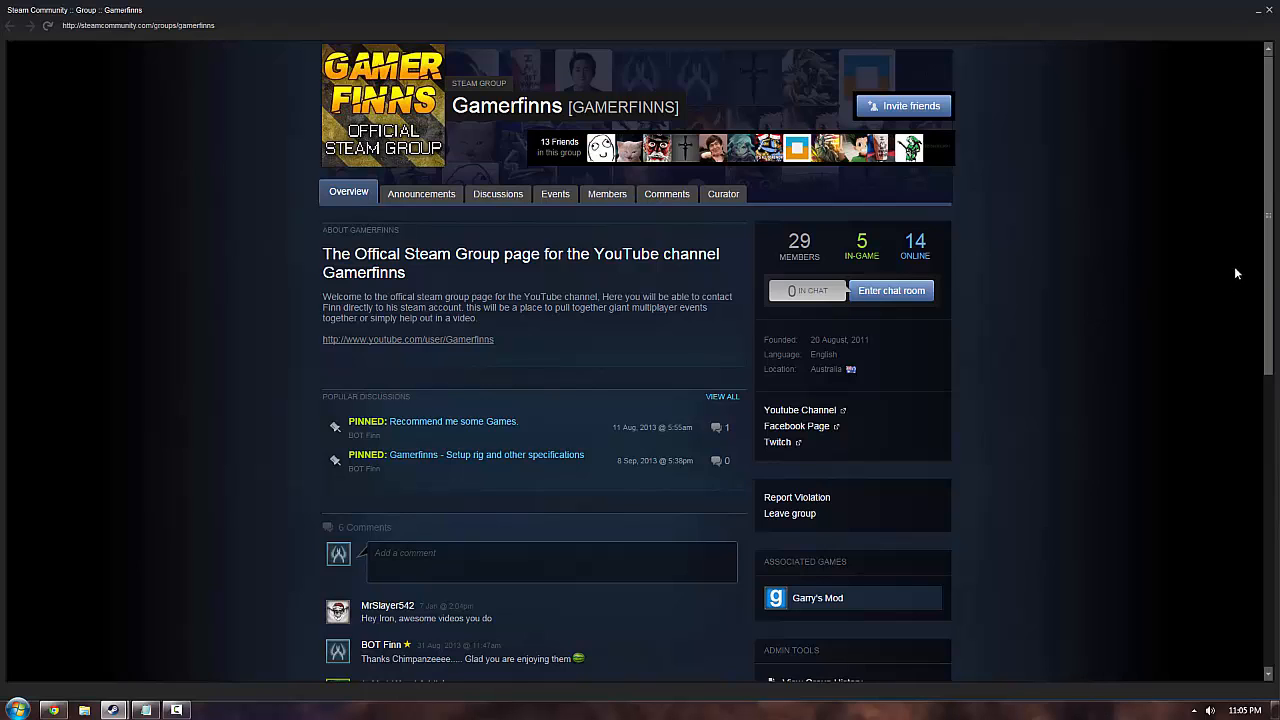
mouse_move(1216, 236)
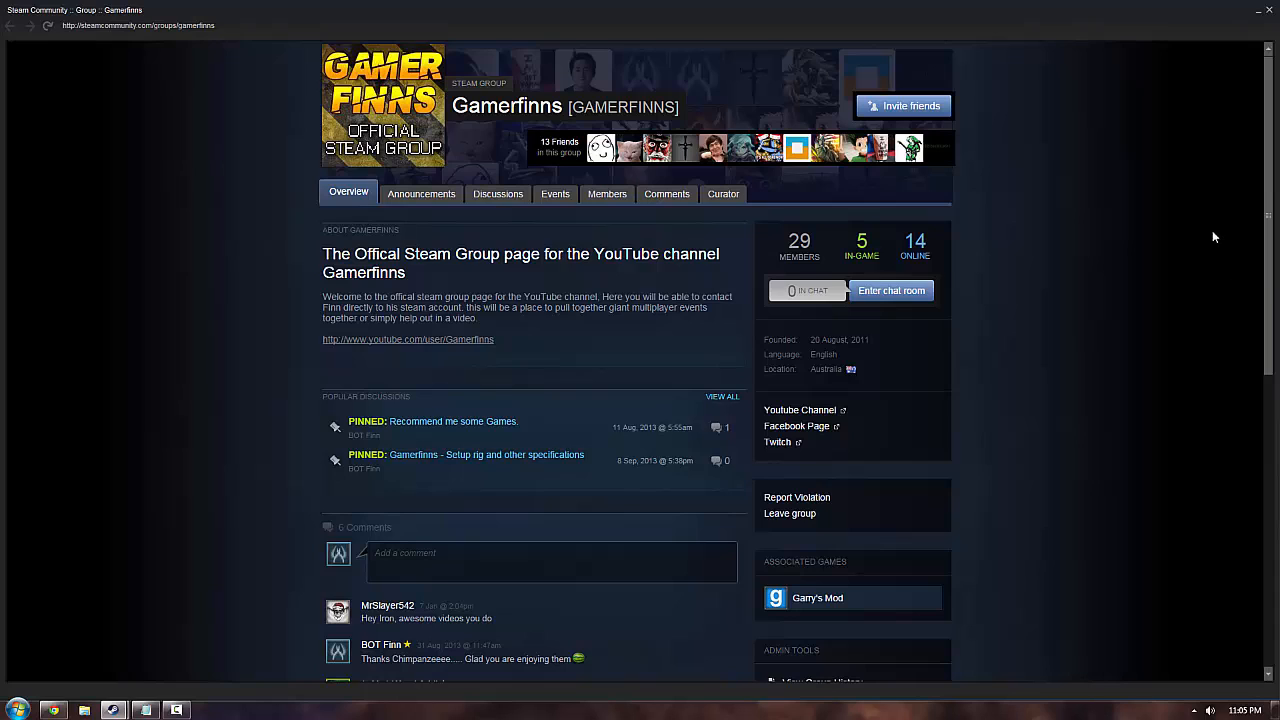
mouse_move(1208, 224)
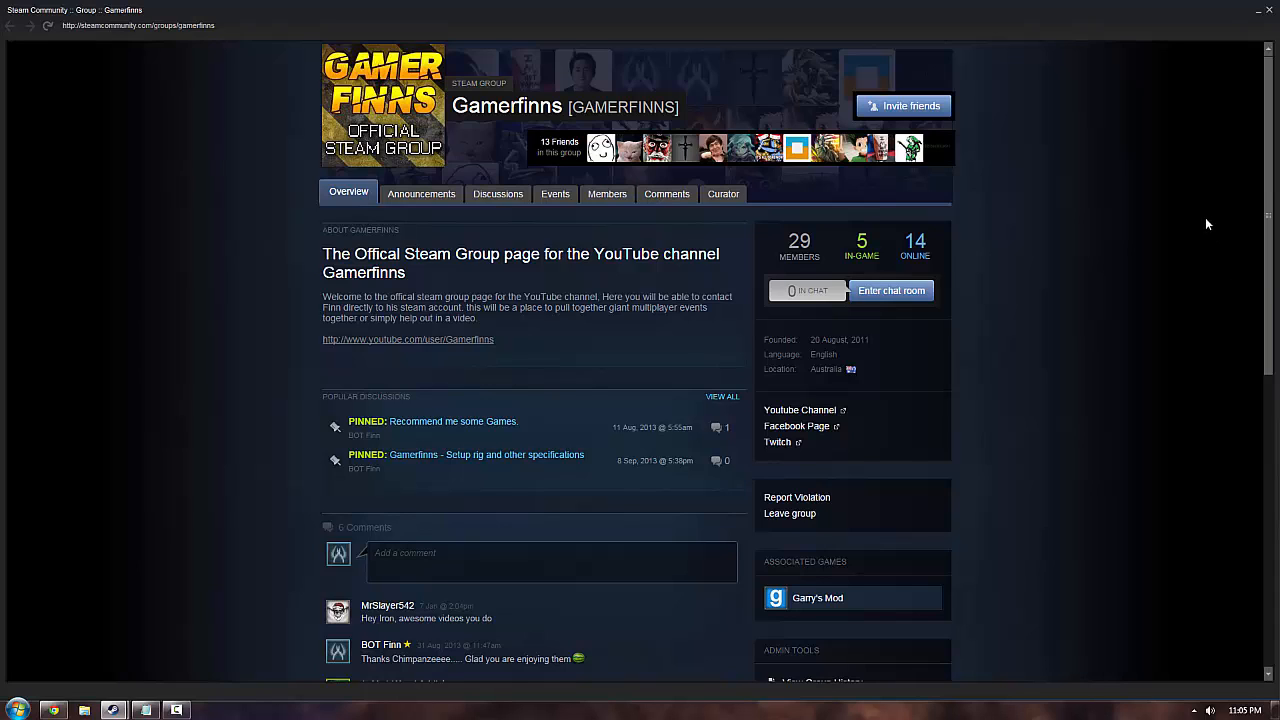
mouse_move(1208, 312)
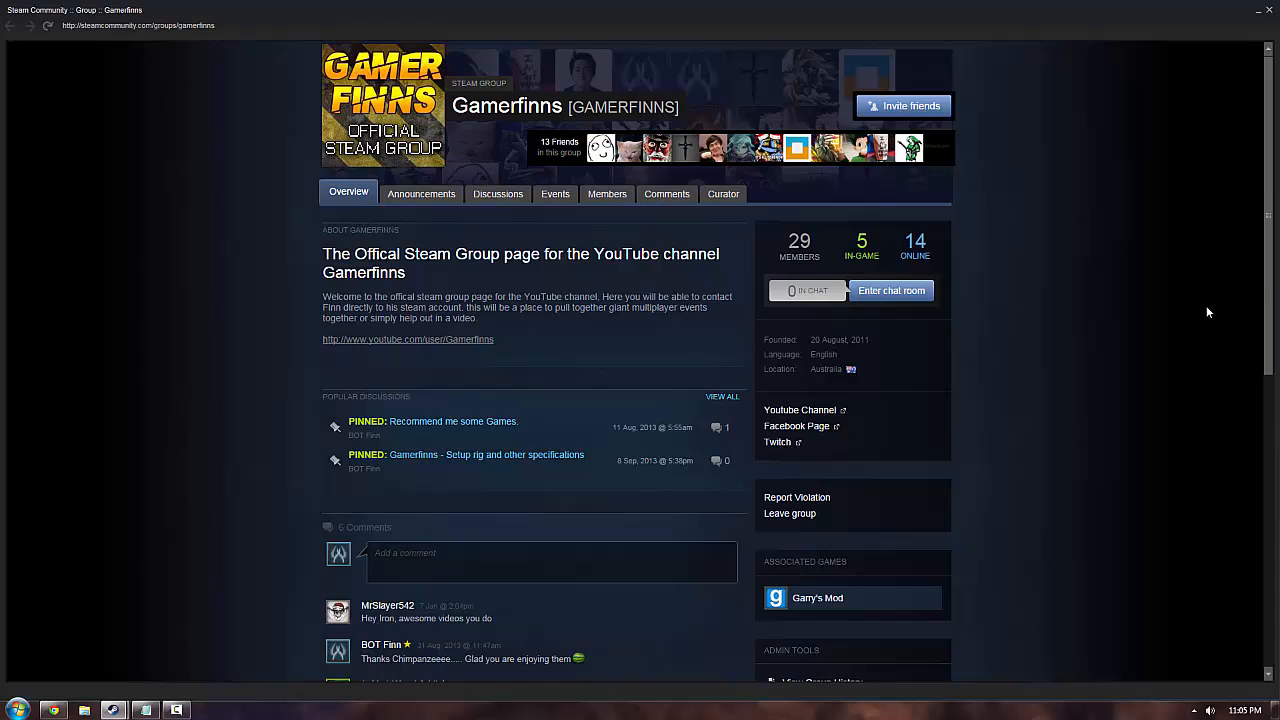
mouse_move(1204, 328)
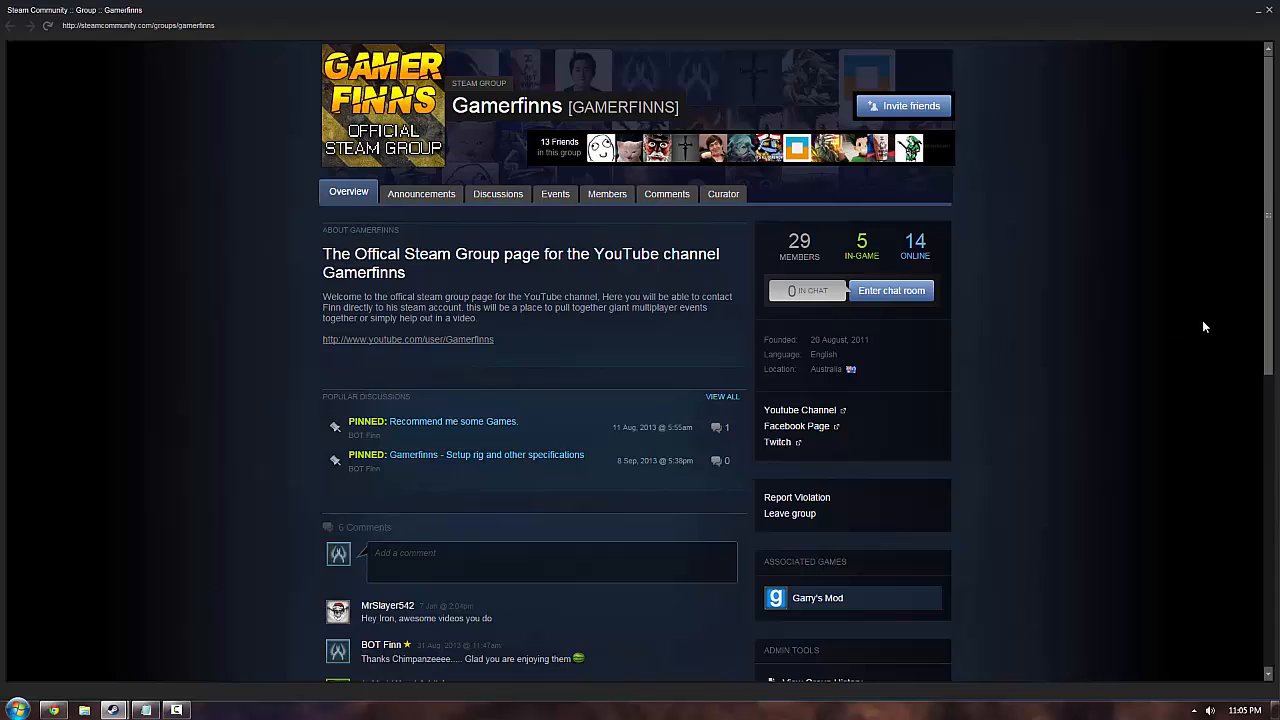
mouse_move(1136, 318)
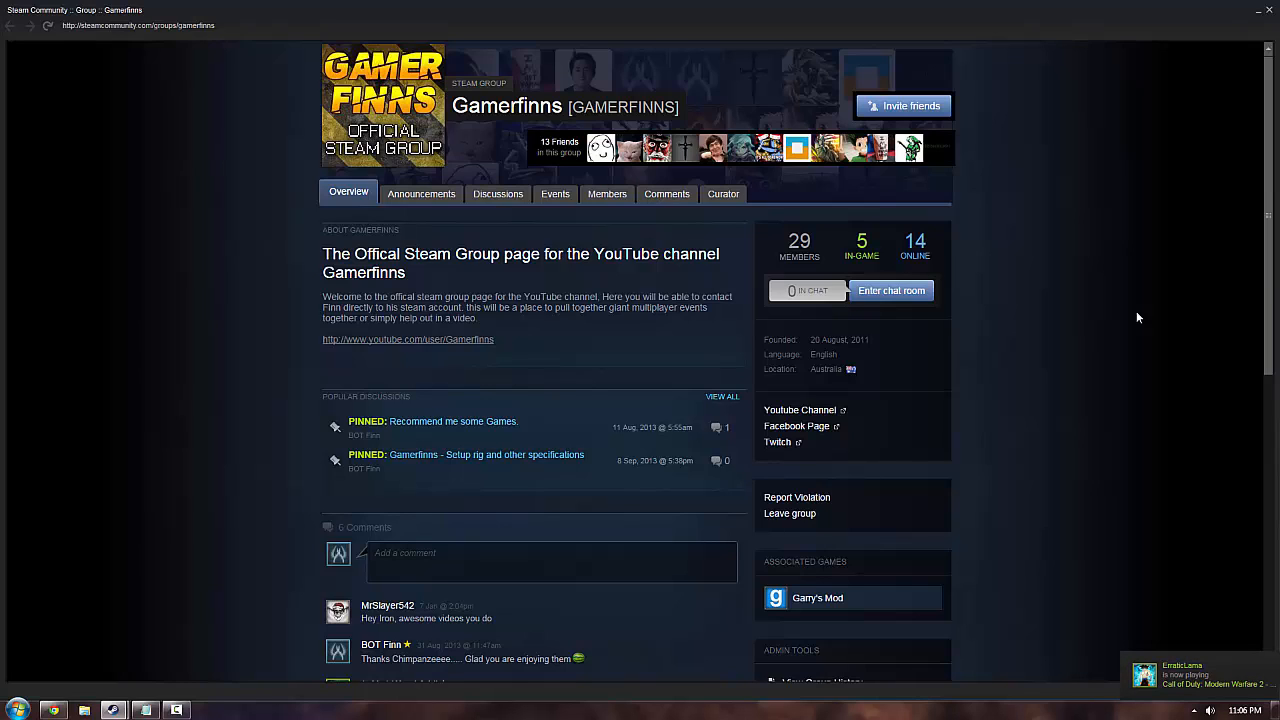
mouse_move(1148, 318)
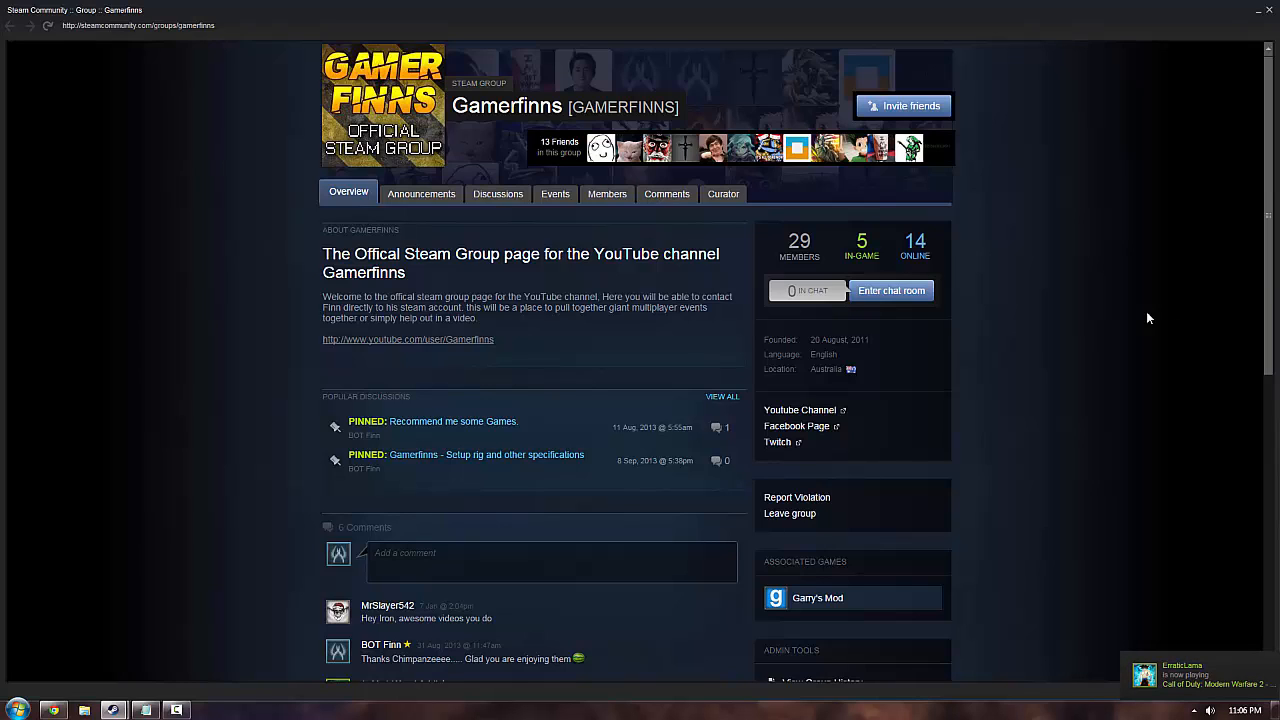